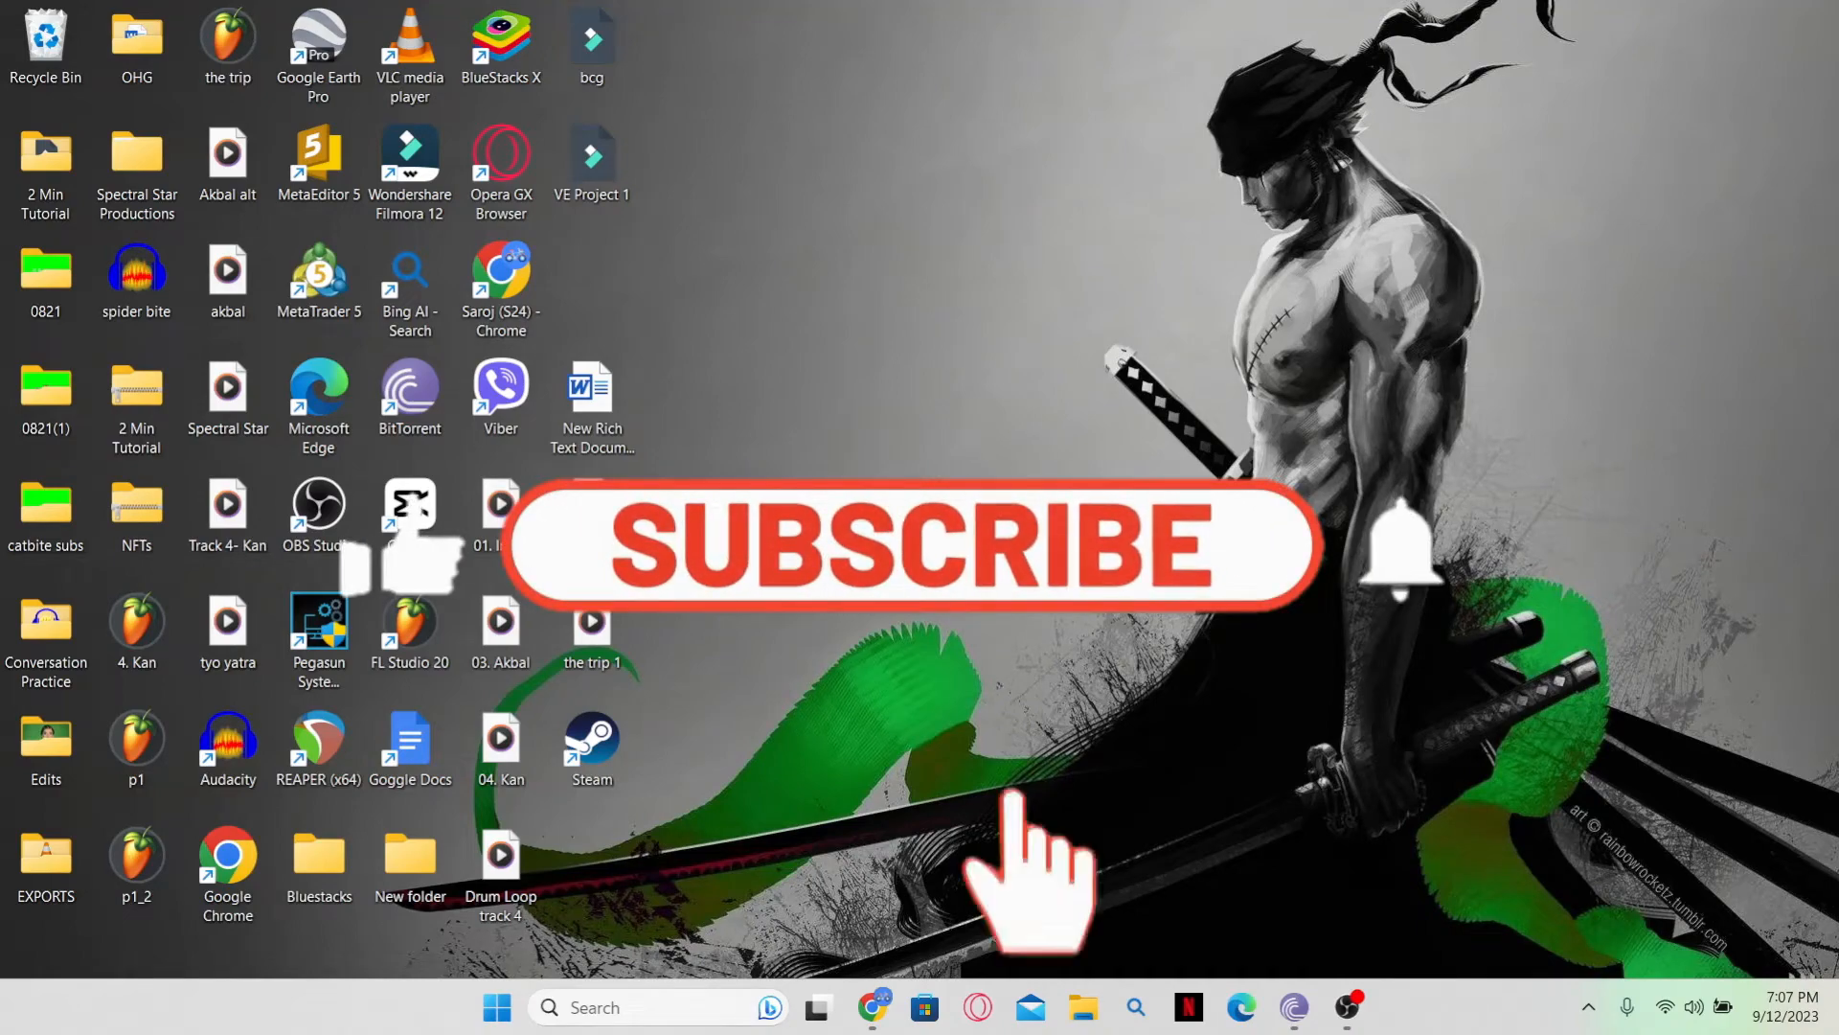
Launch Steam from the desktop shortcut so the sign-in window appears.
click(902, 542)
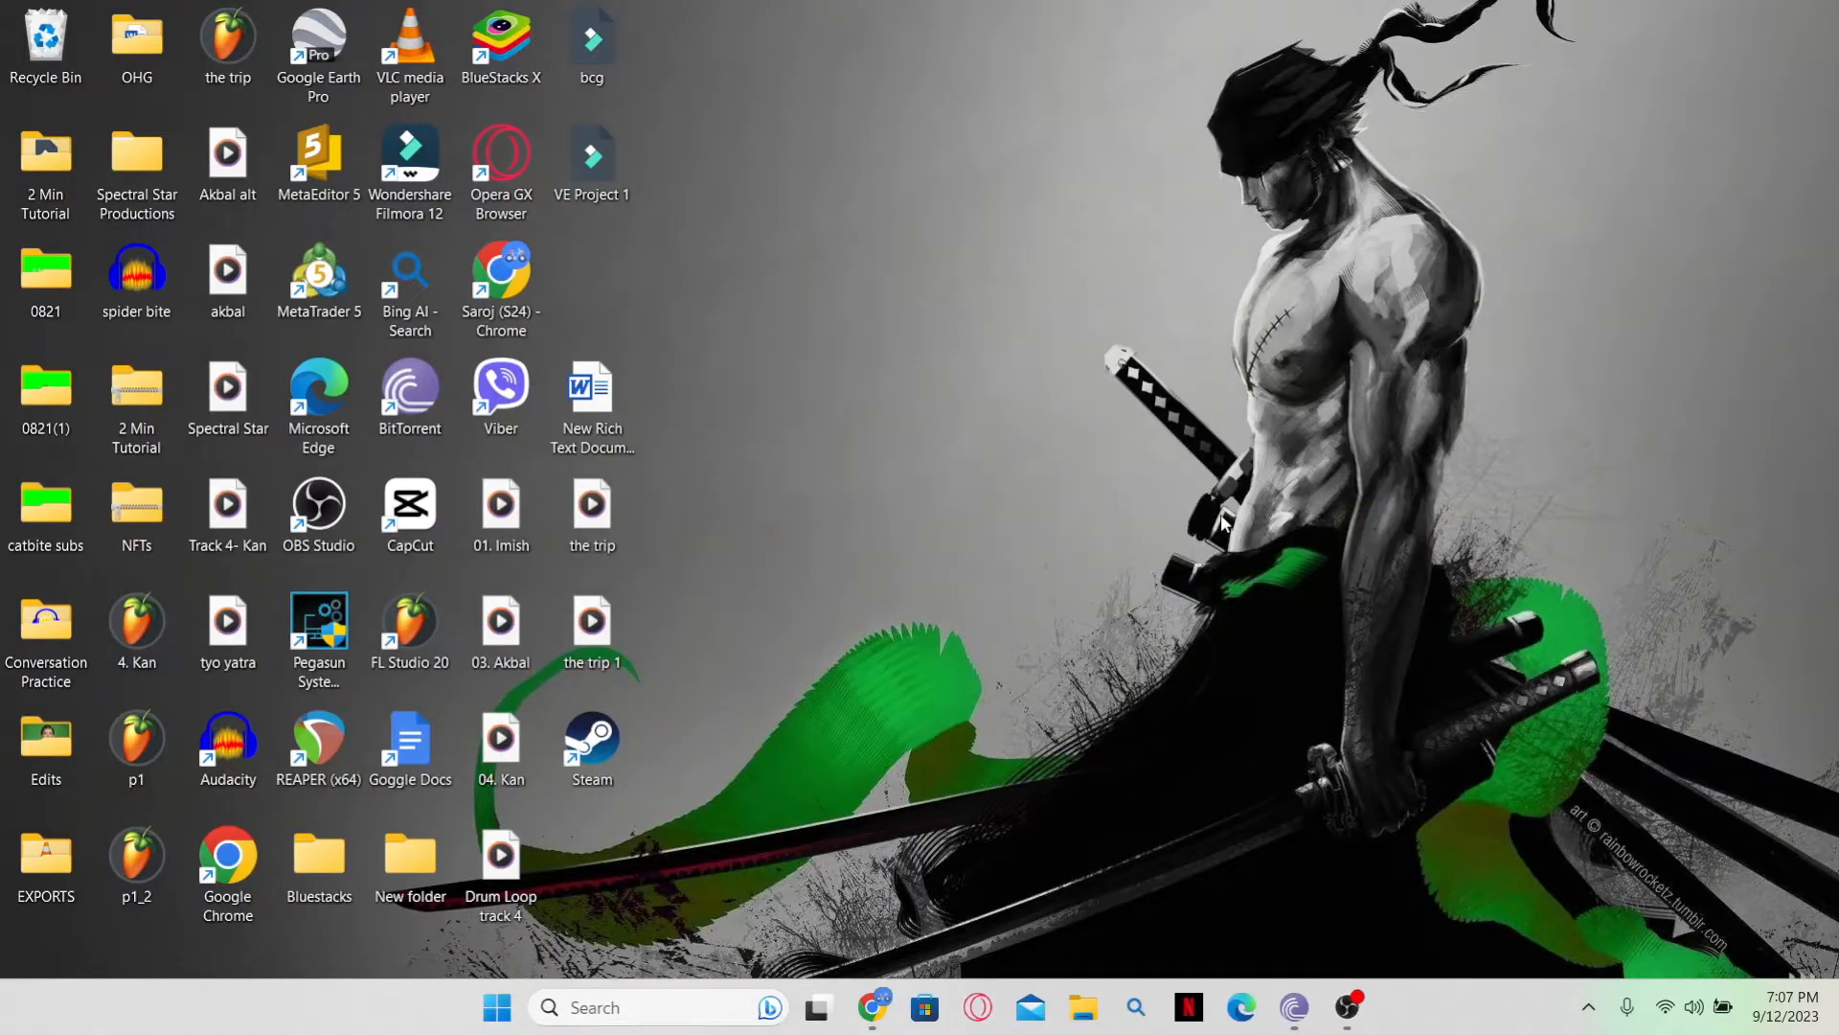
mouse_move(592, 733)
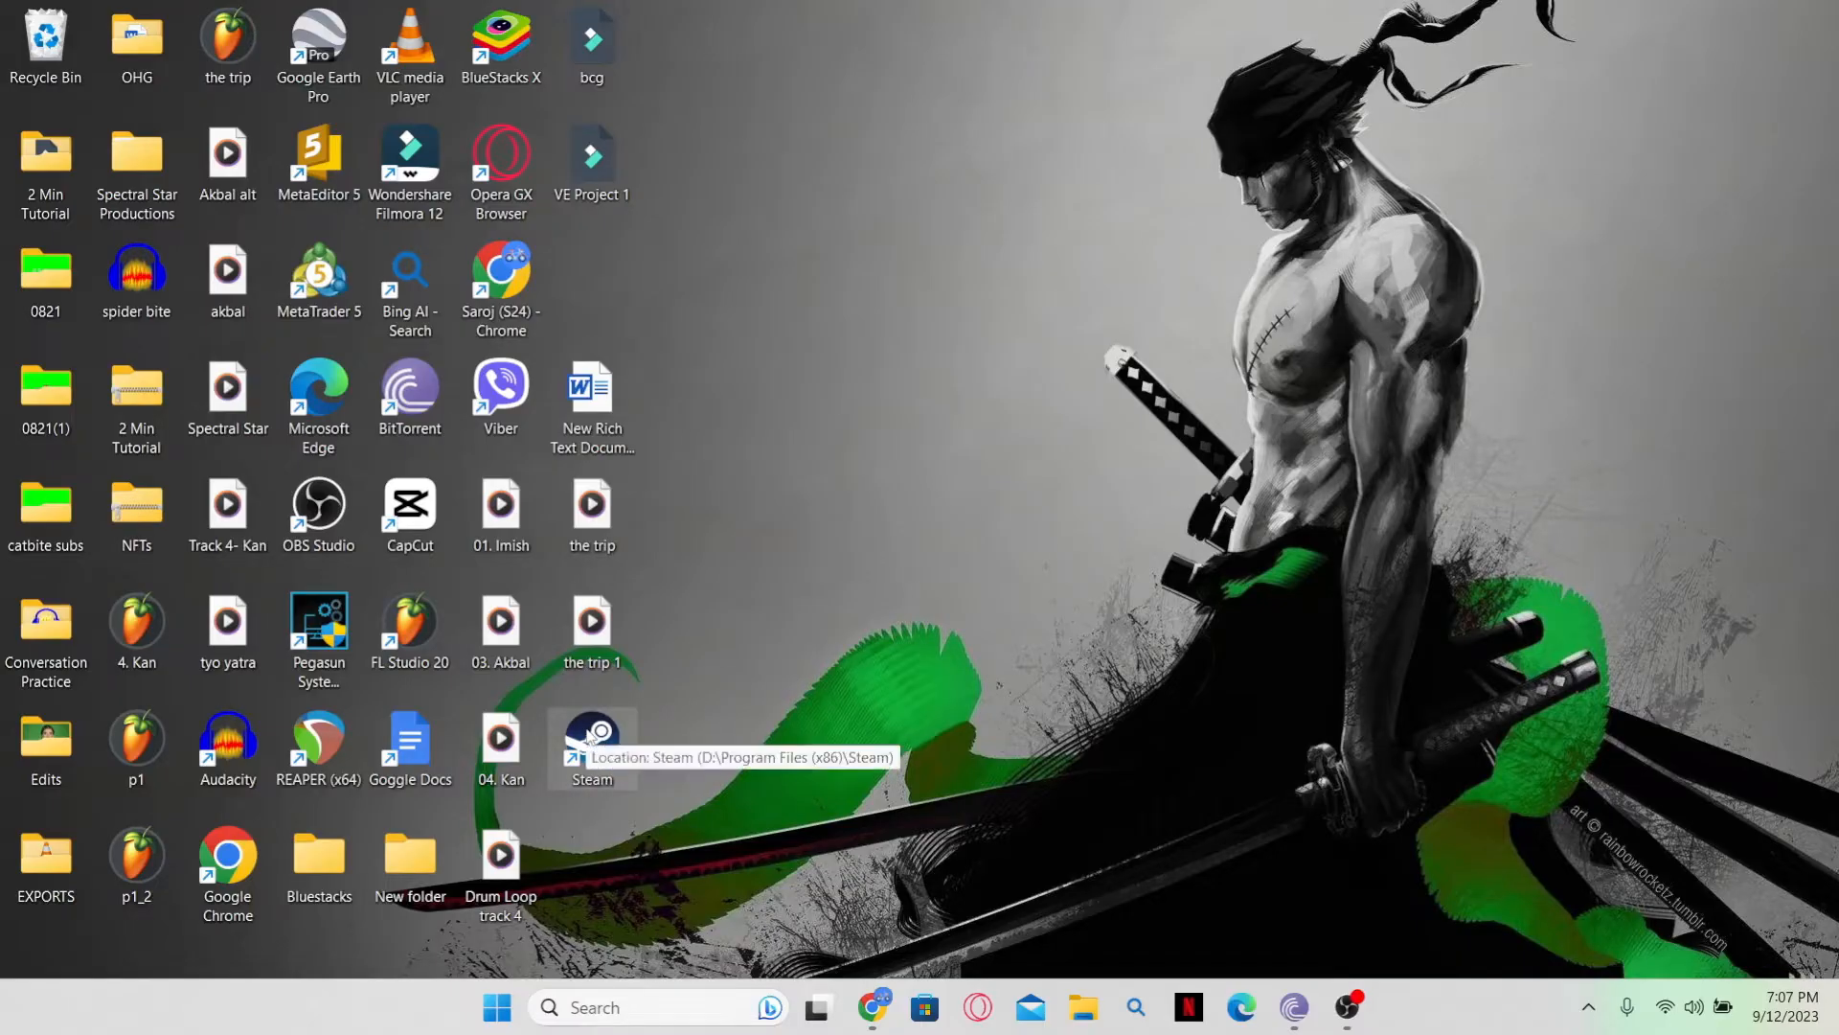
mouse_move(968, 680)
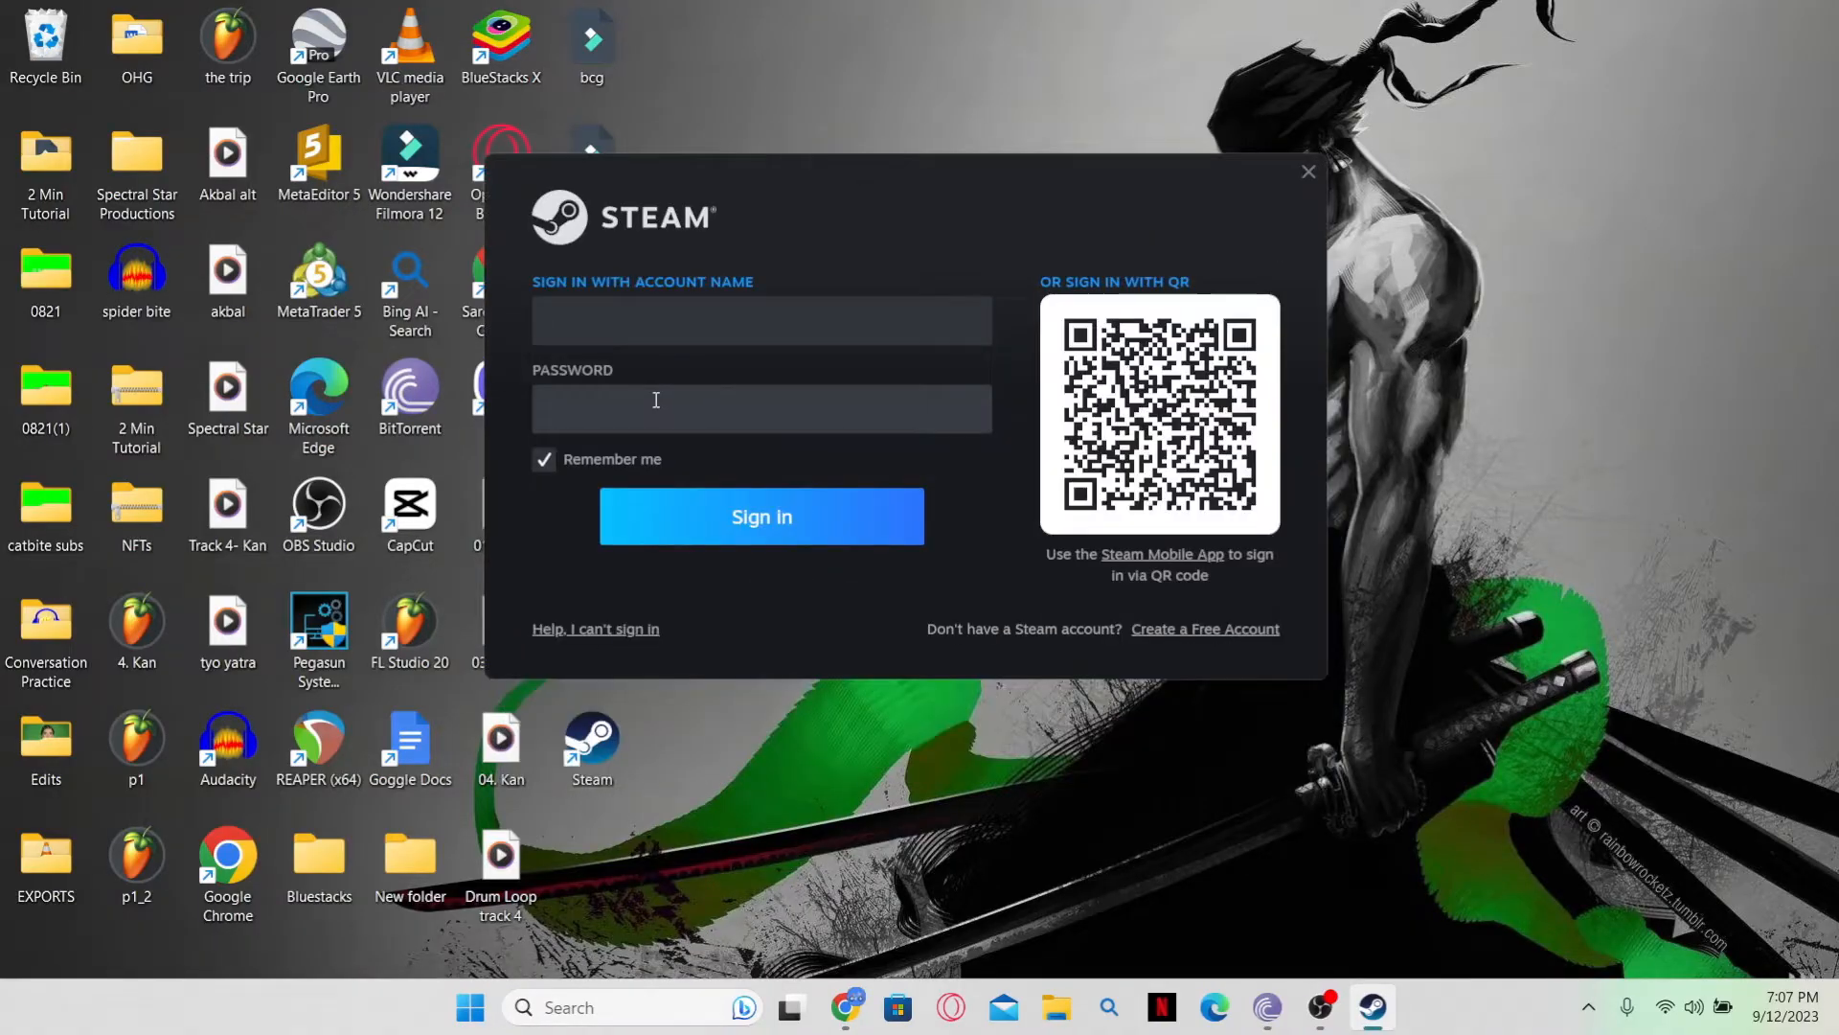
click(760, 320)
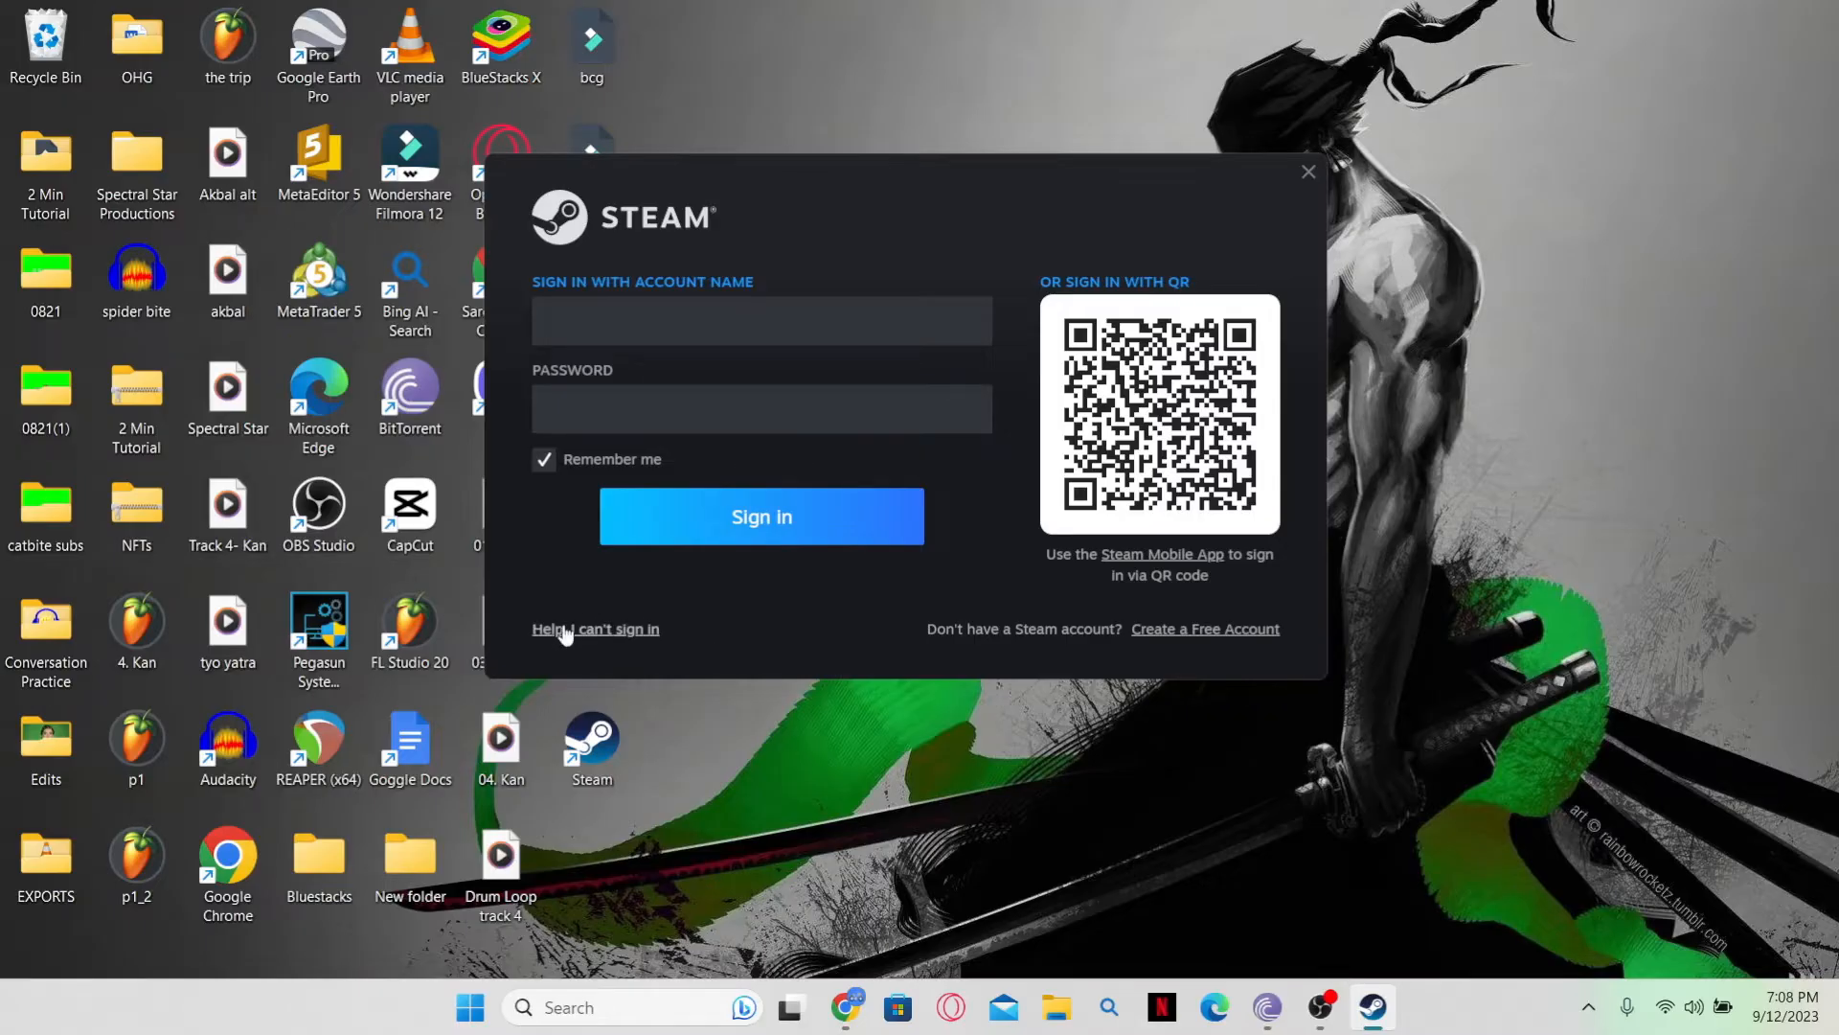
Choose 'Help, I can't sign in' to reach the account recovery options.
click(761, 515)
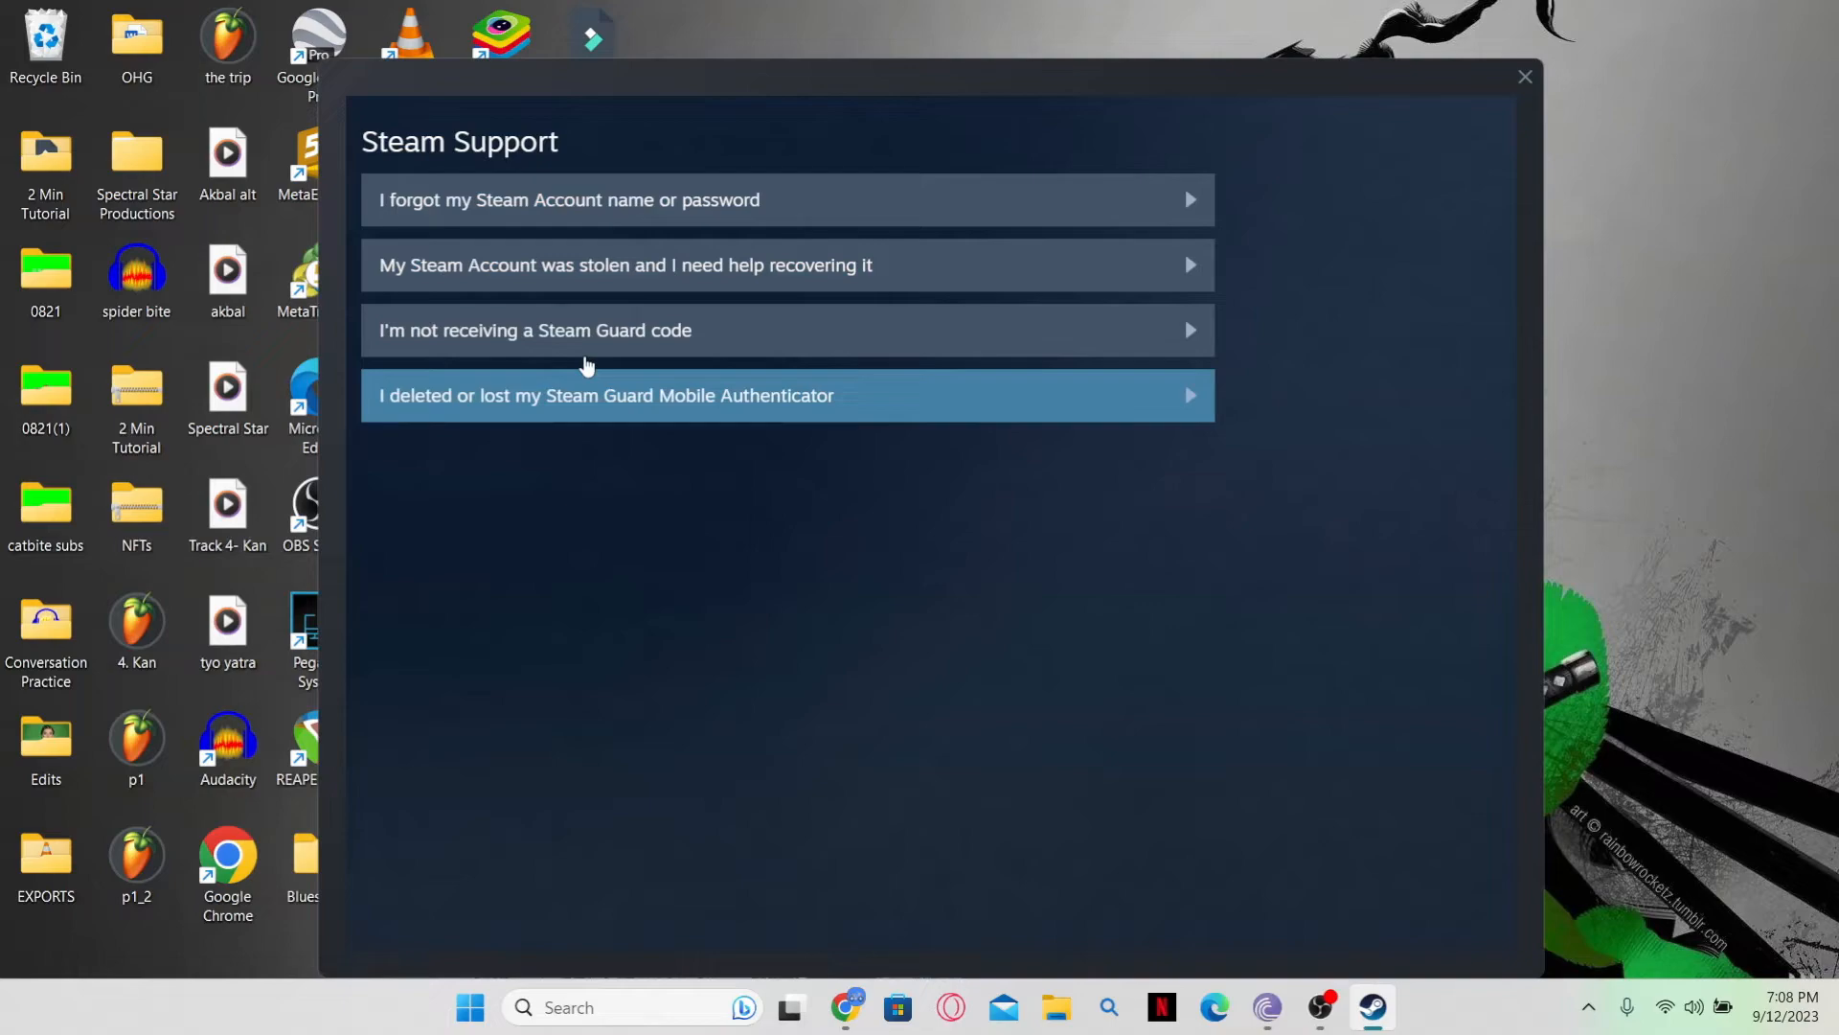
mouse_move(686, 200)
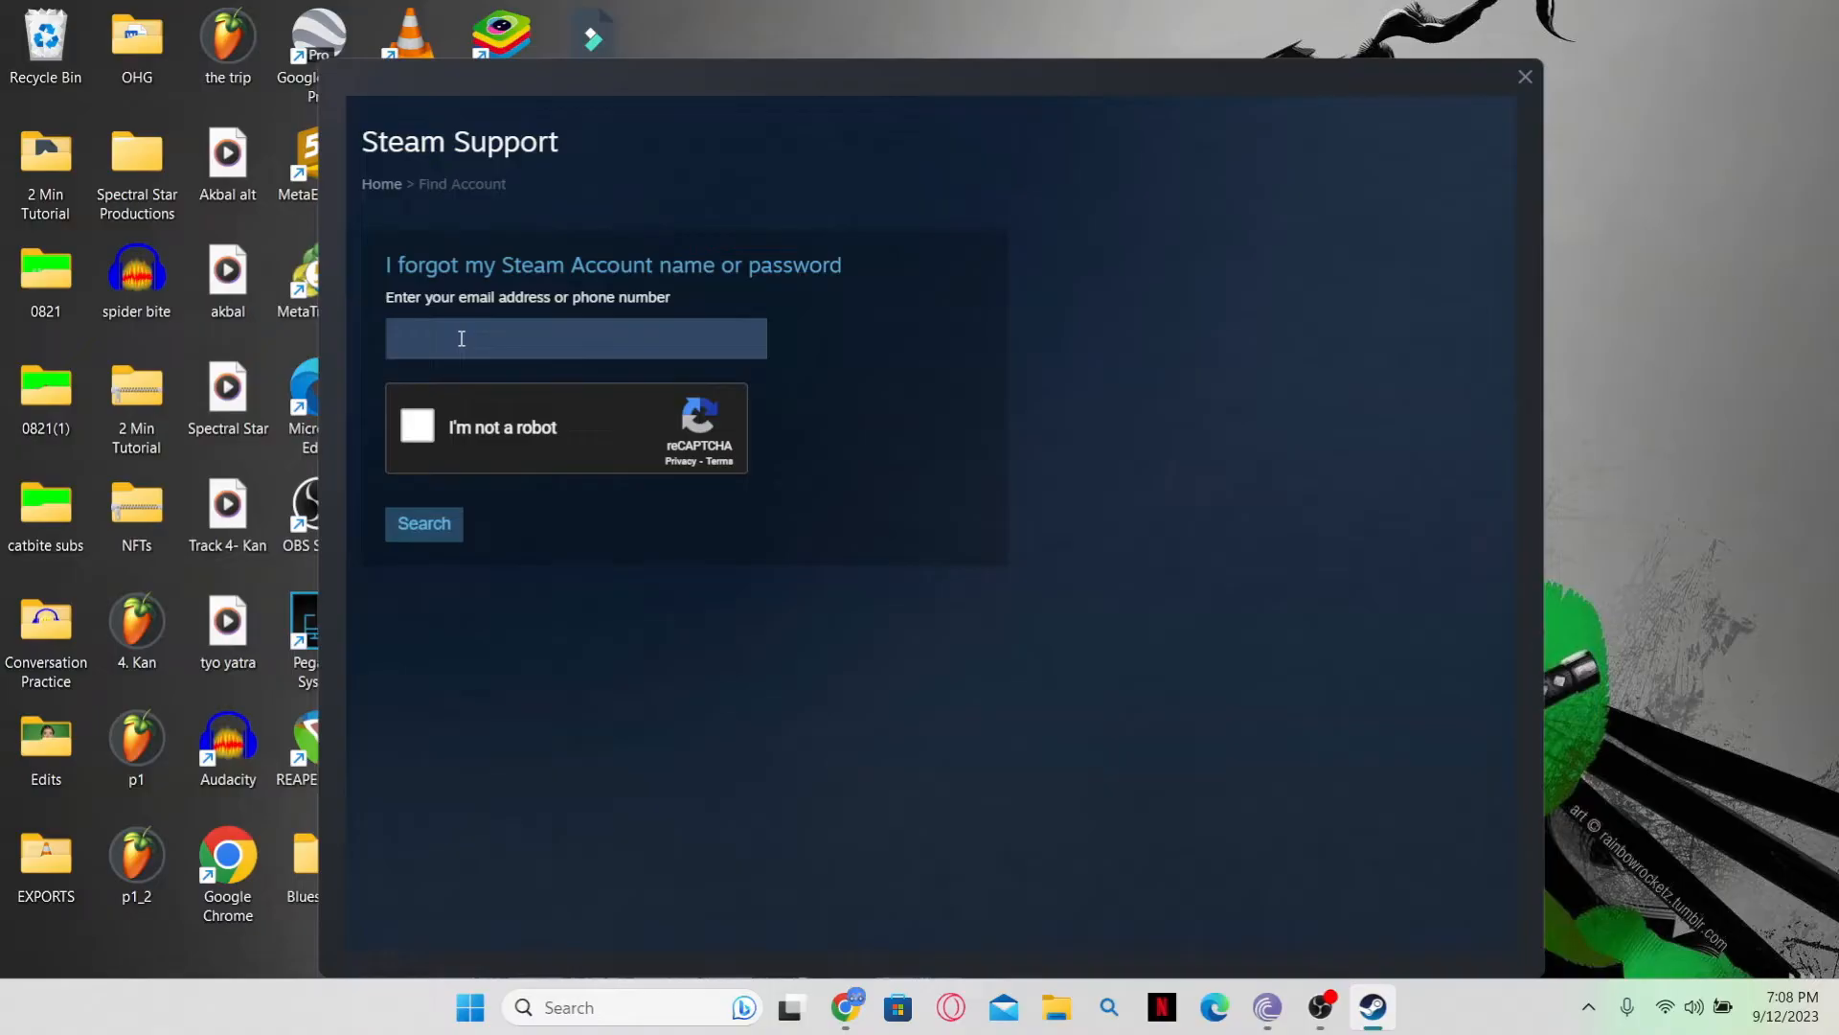
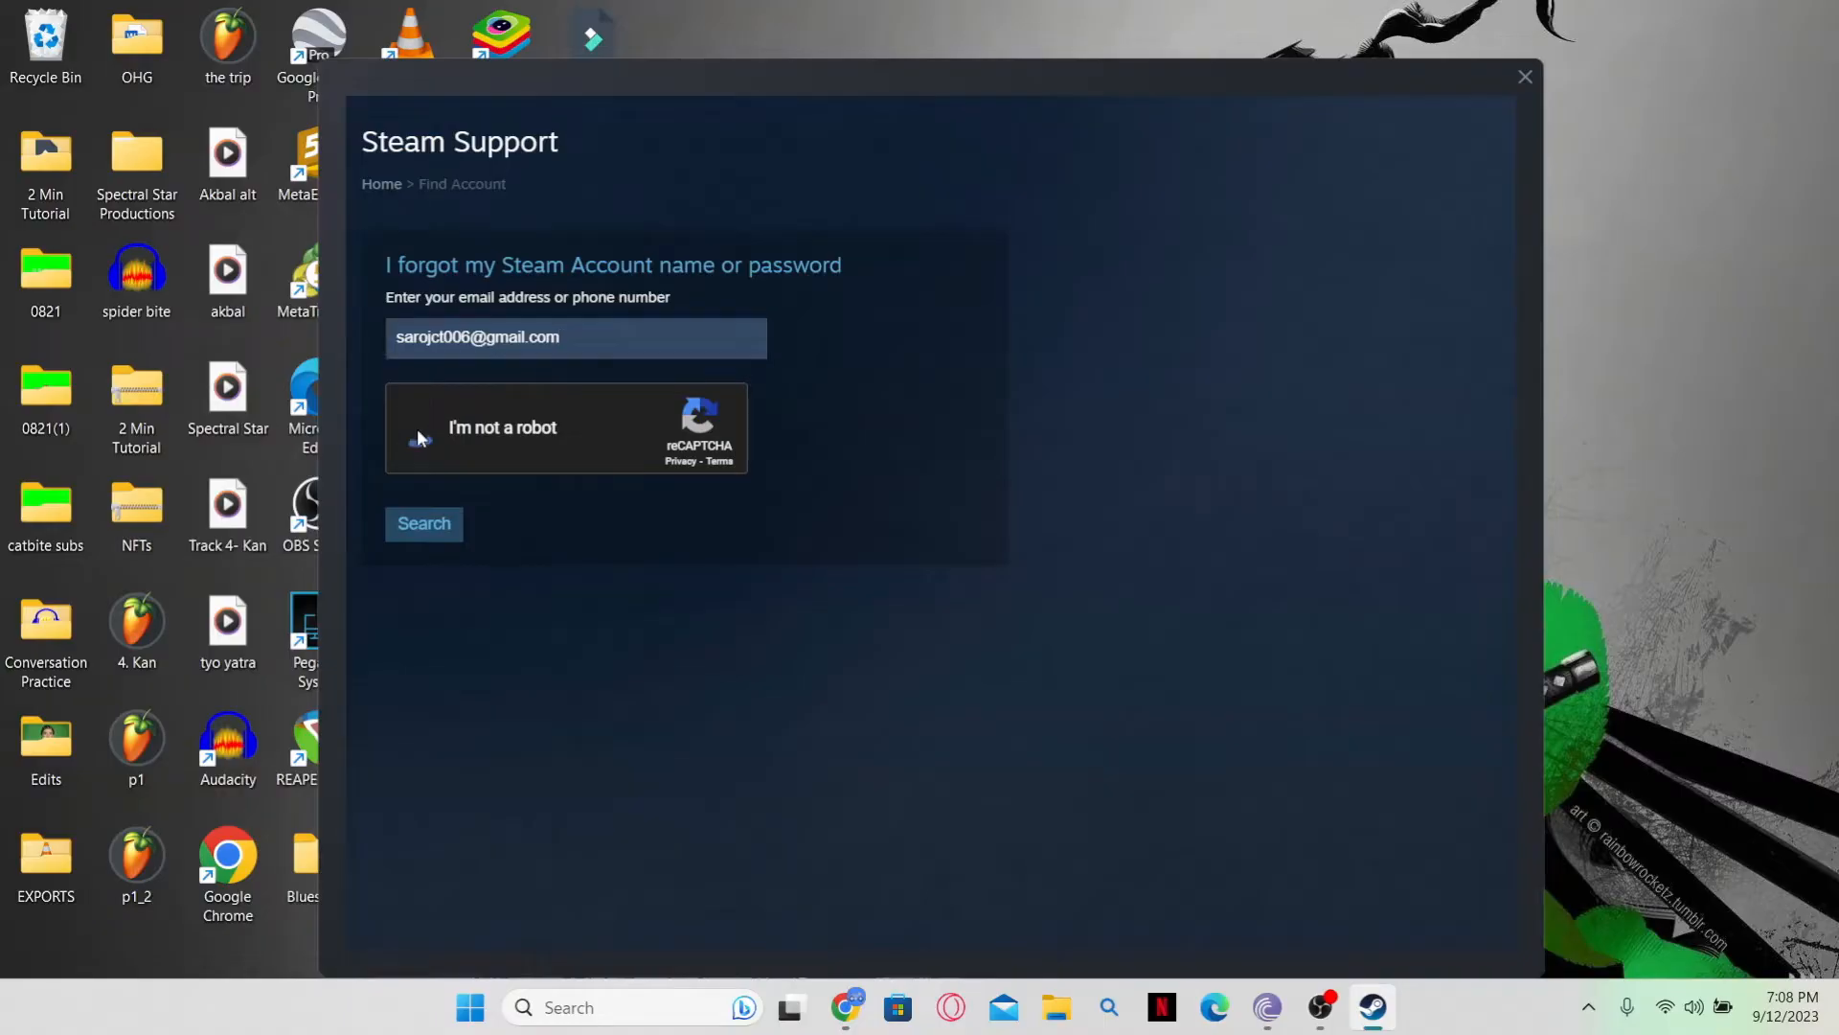
click(419, 441)
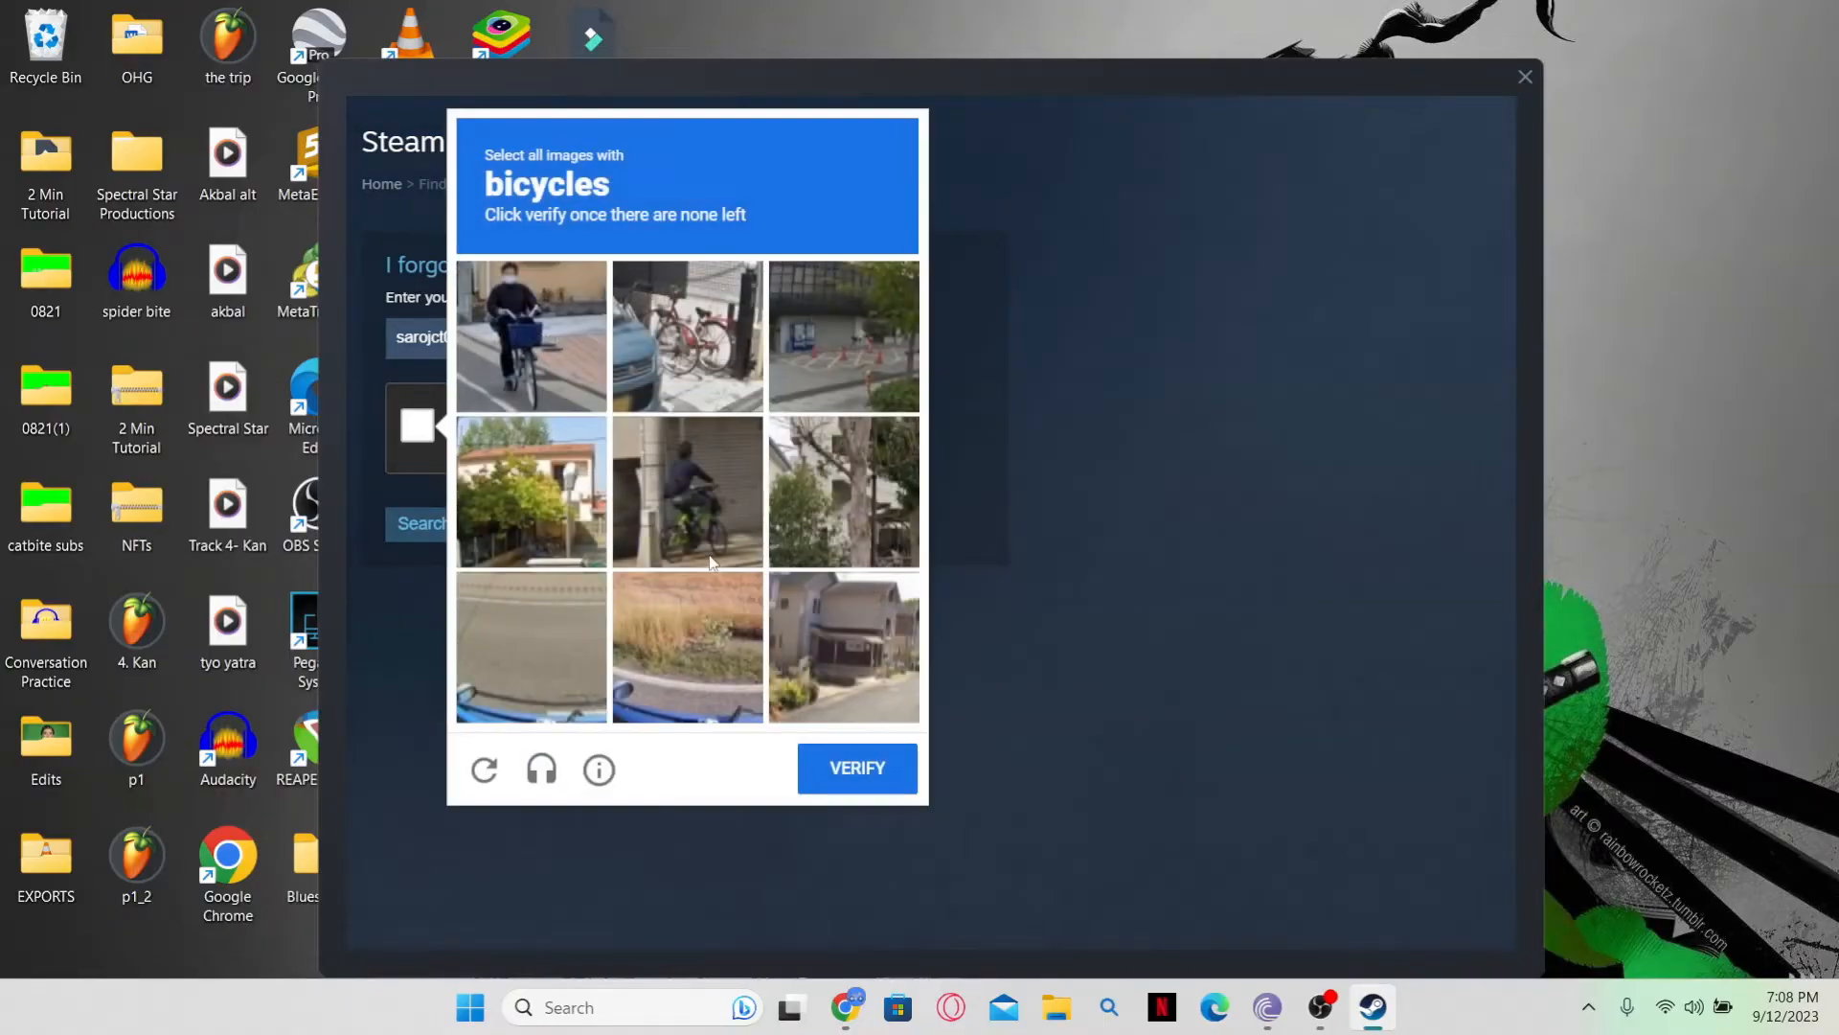
click(685, 492)
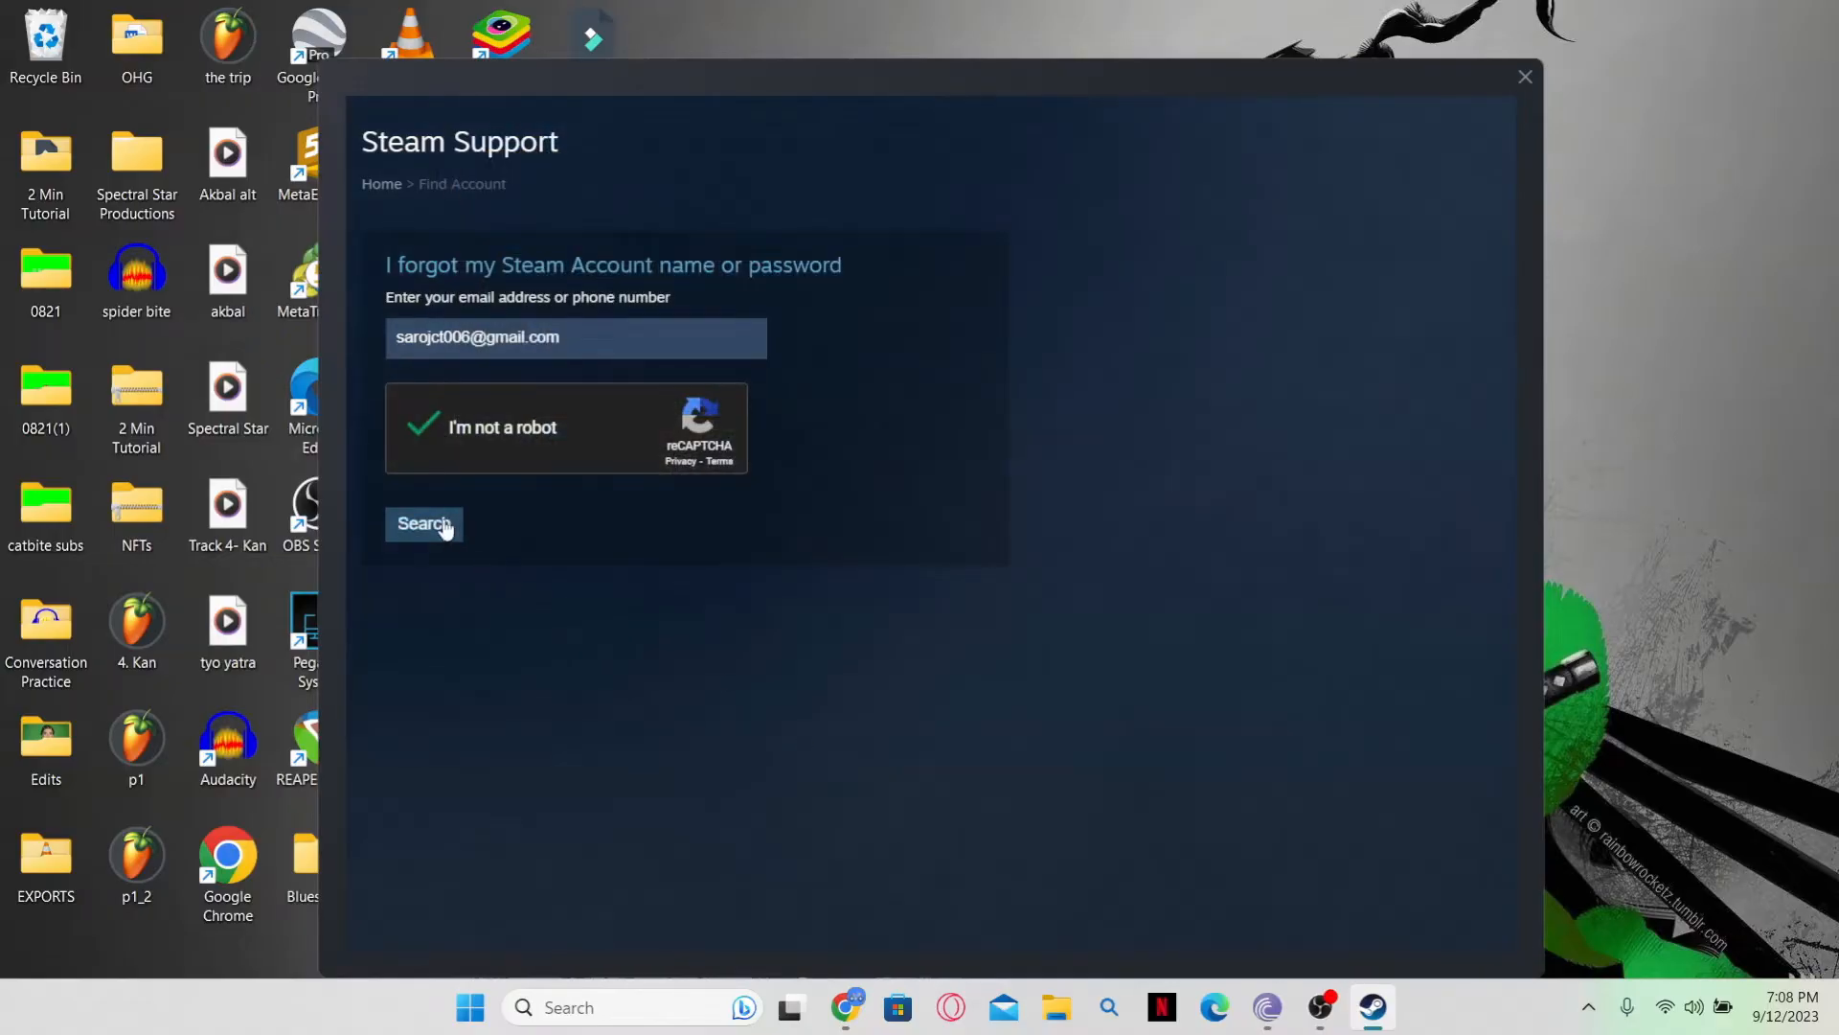
click(421, 523)
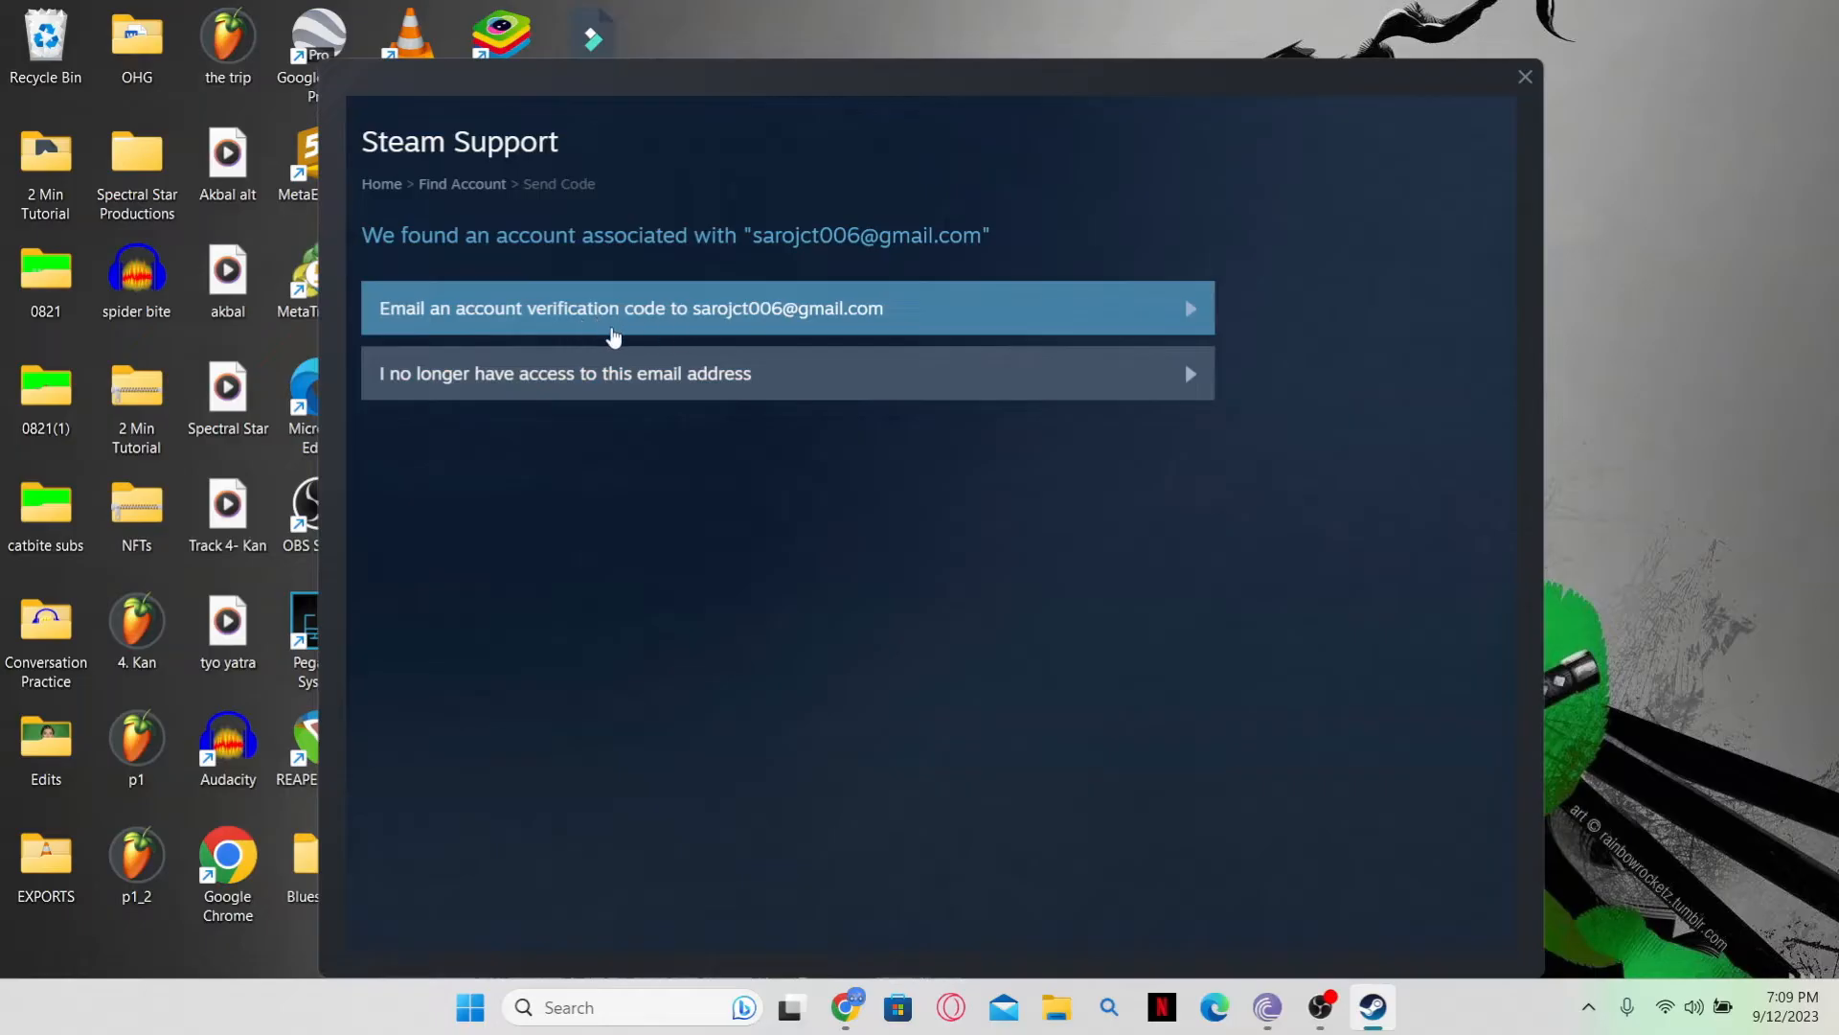
Email a verification code, resume recovery from the Gmail link, and choose to reset the password.
click(786, 307)
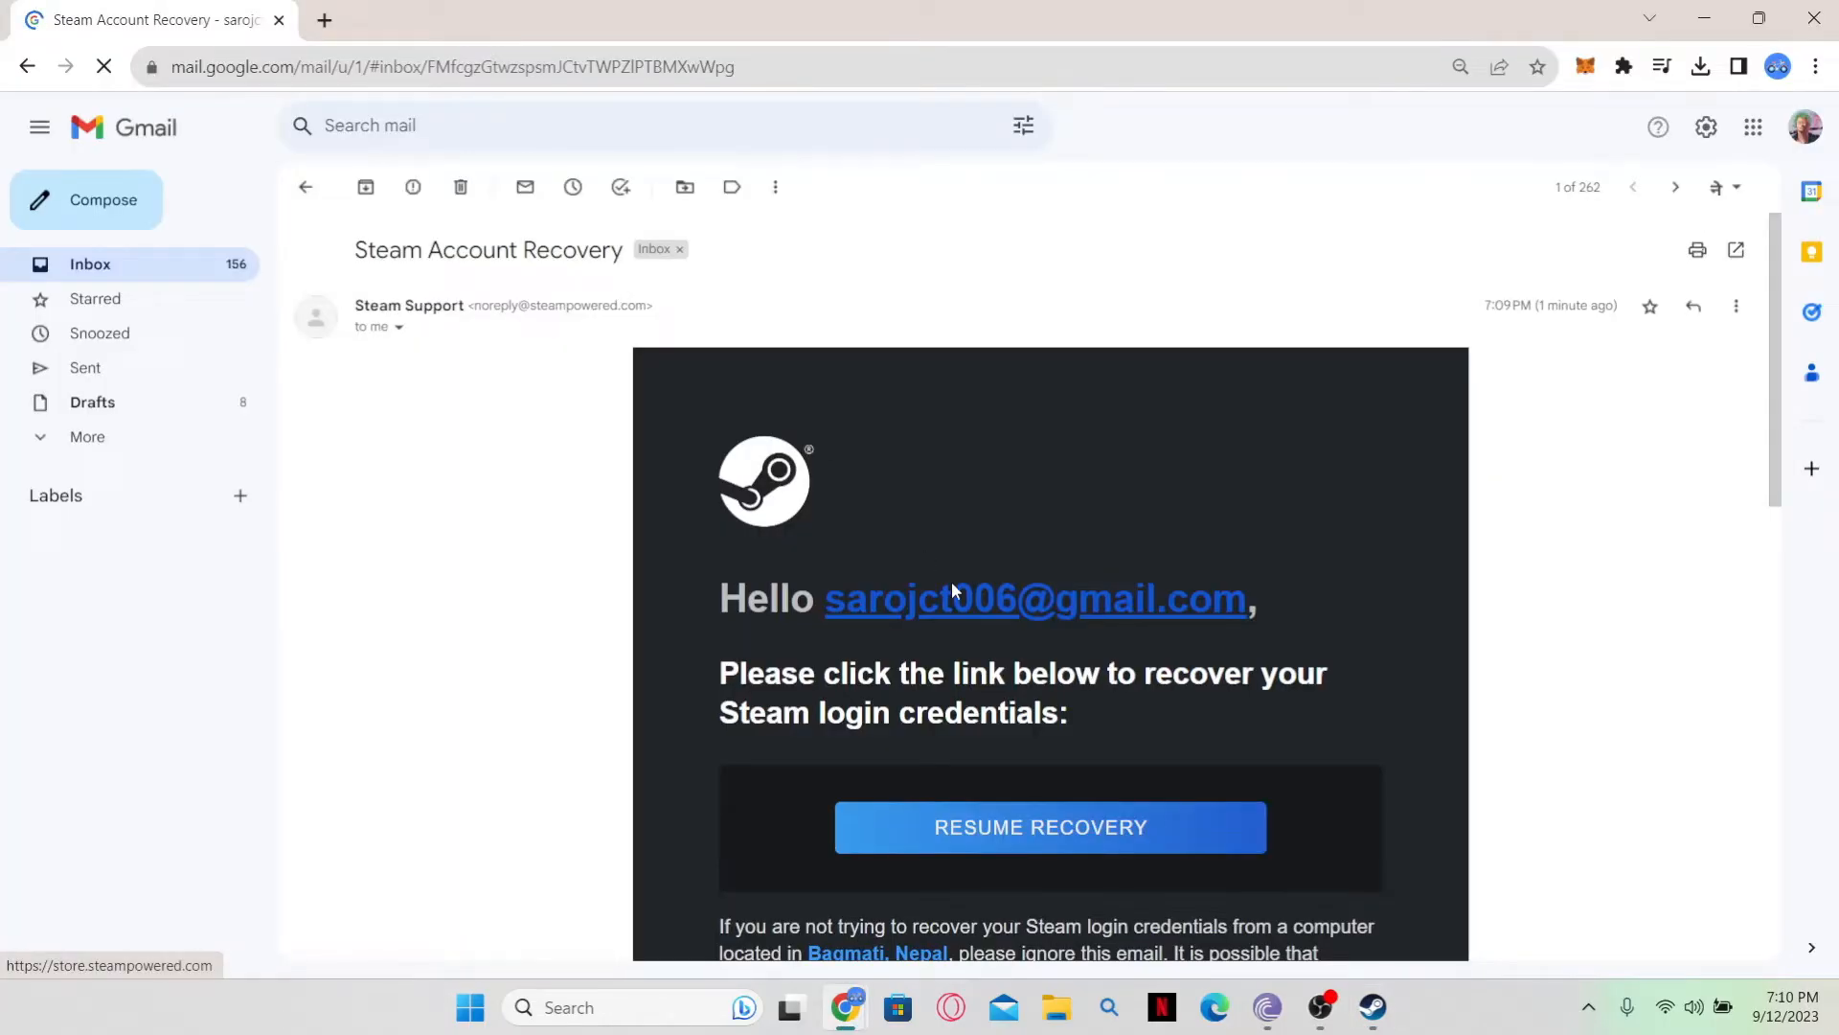
scroll(down, 3)
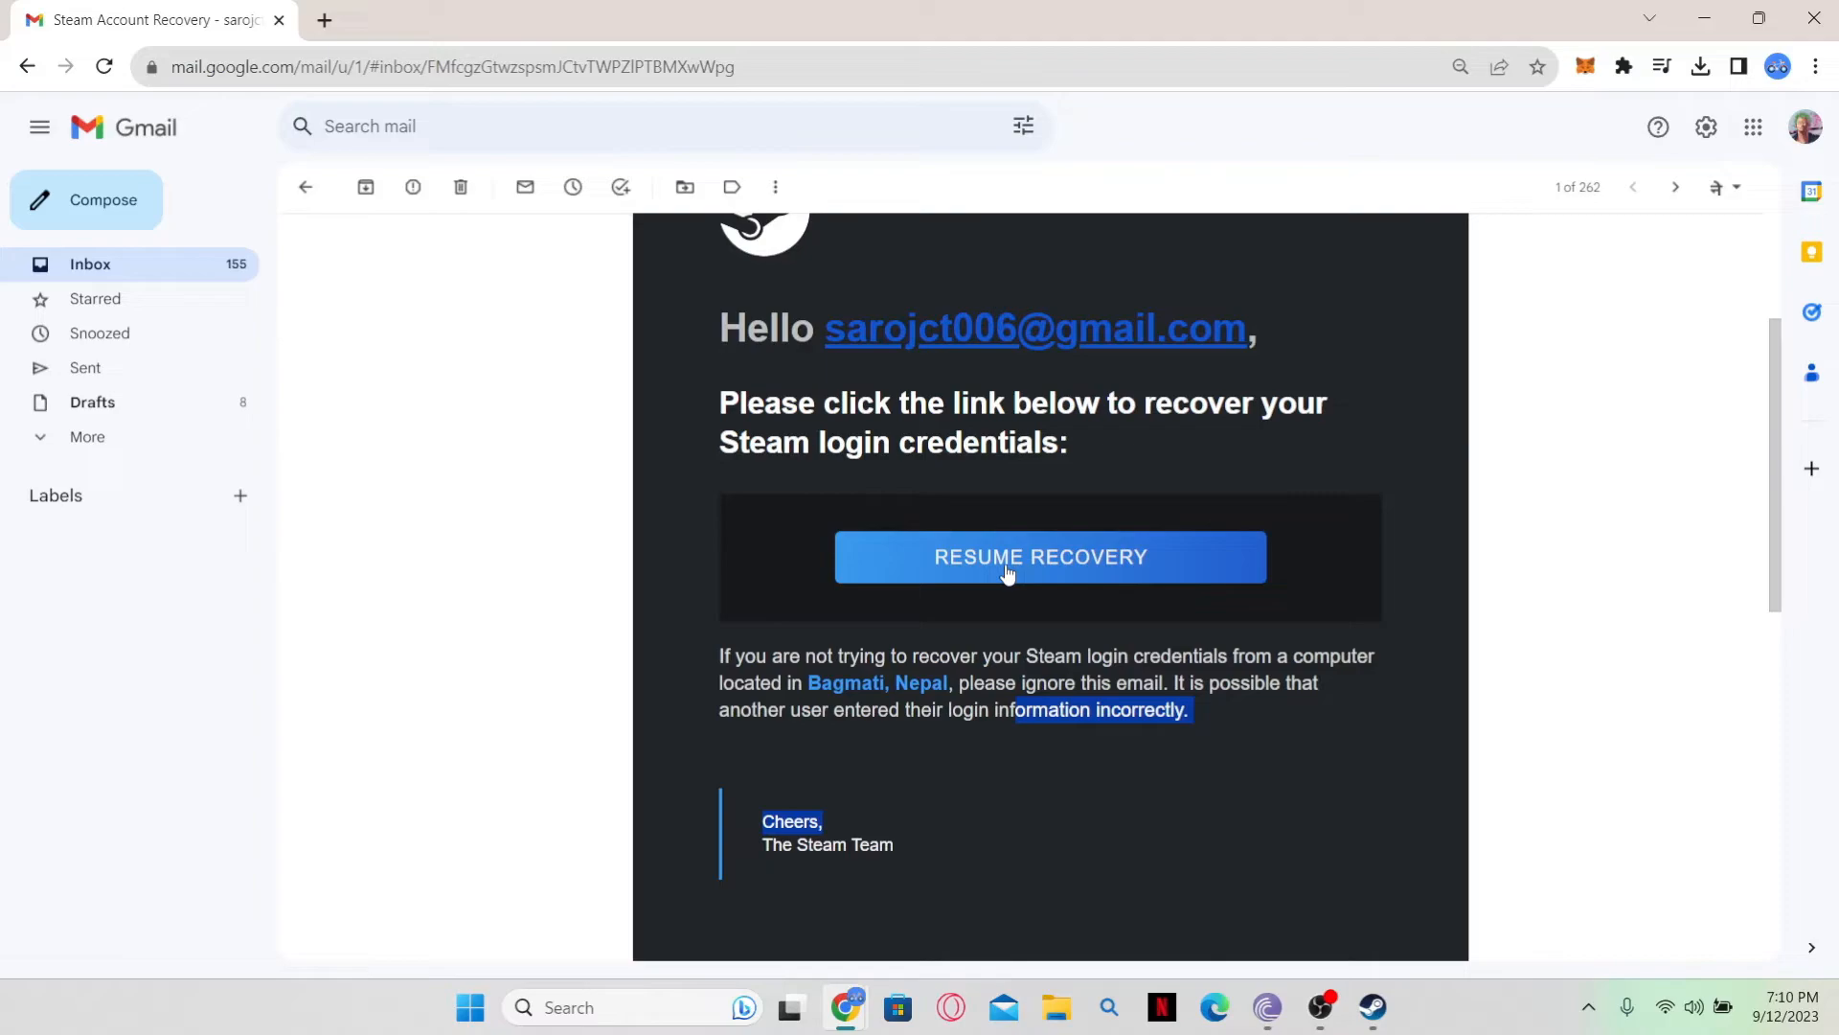
click(1048, 557)
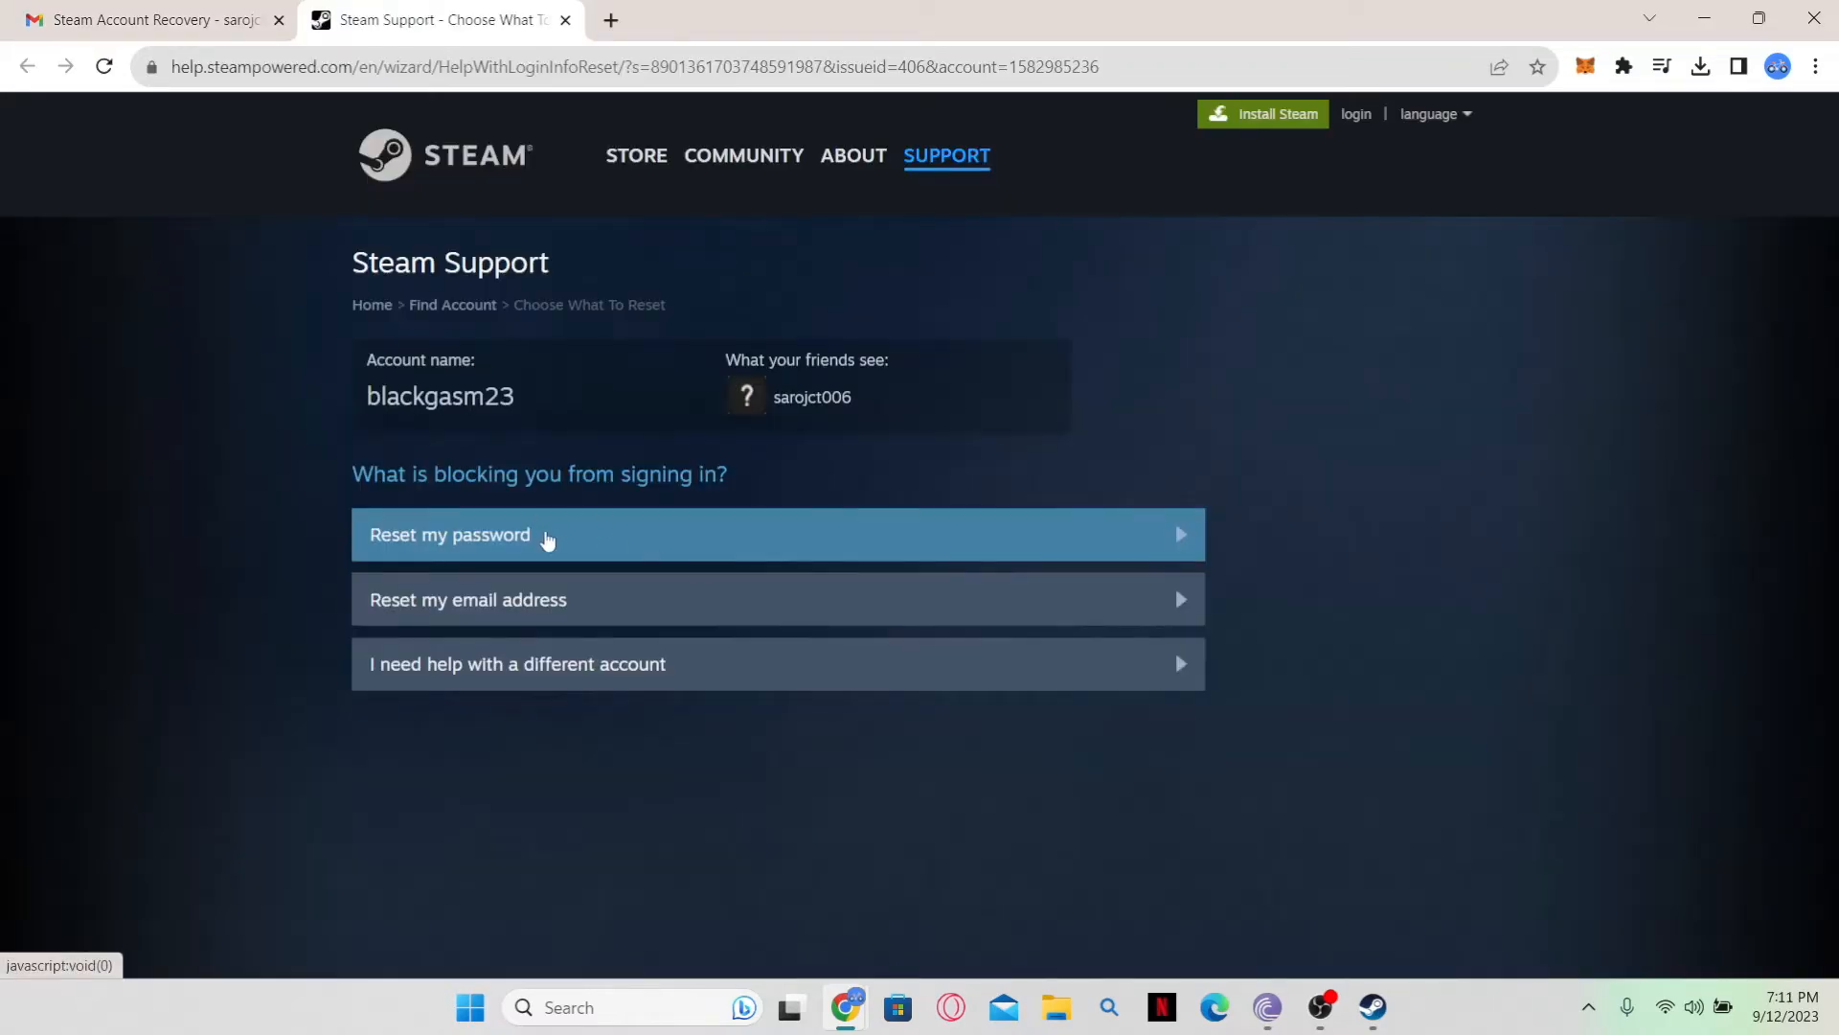
mouse_move(655, 559)
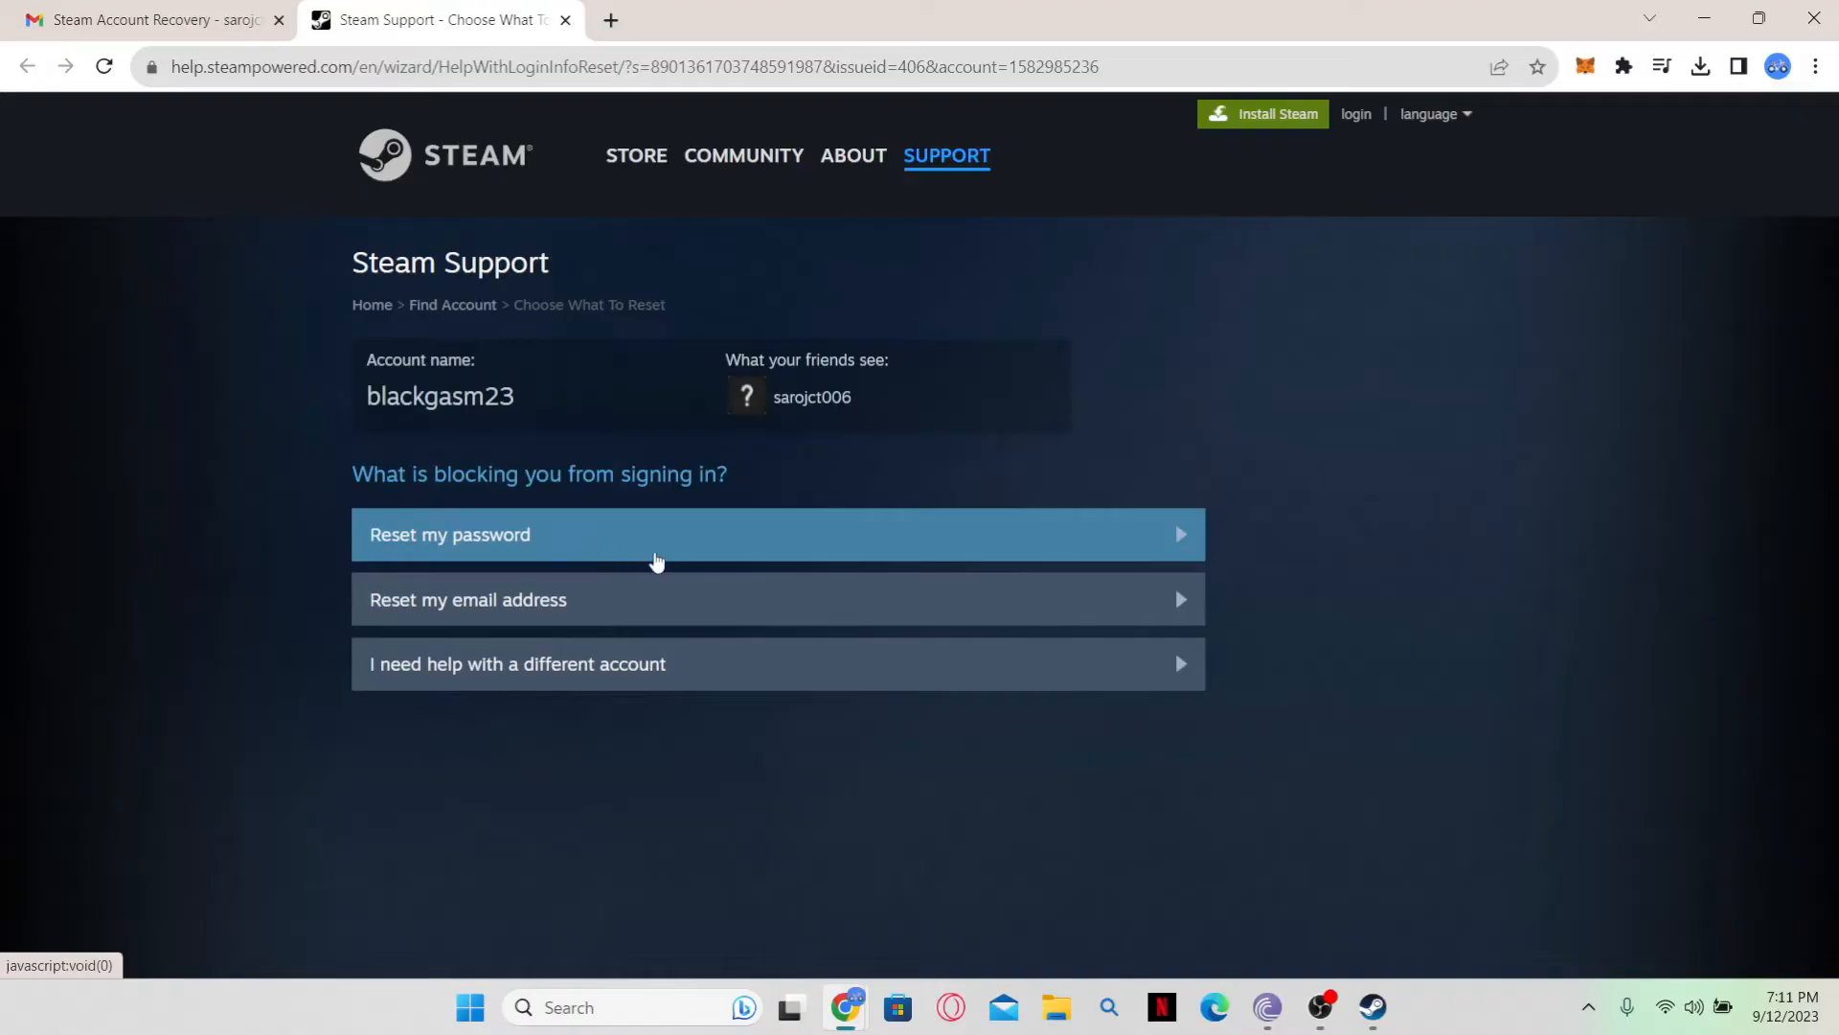
mouse_move(1148, 549)
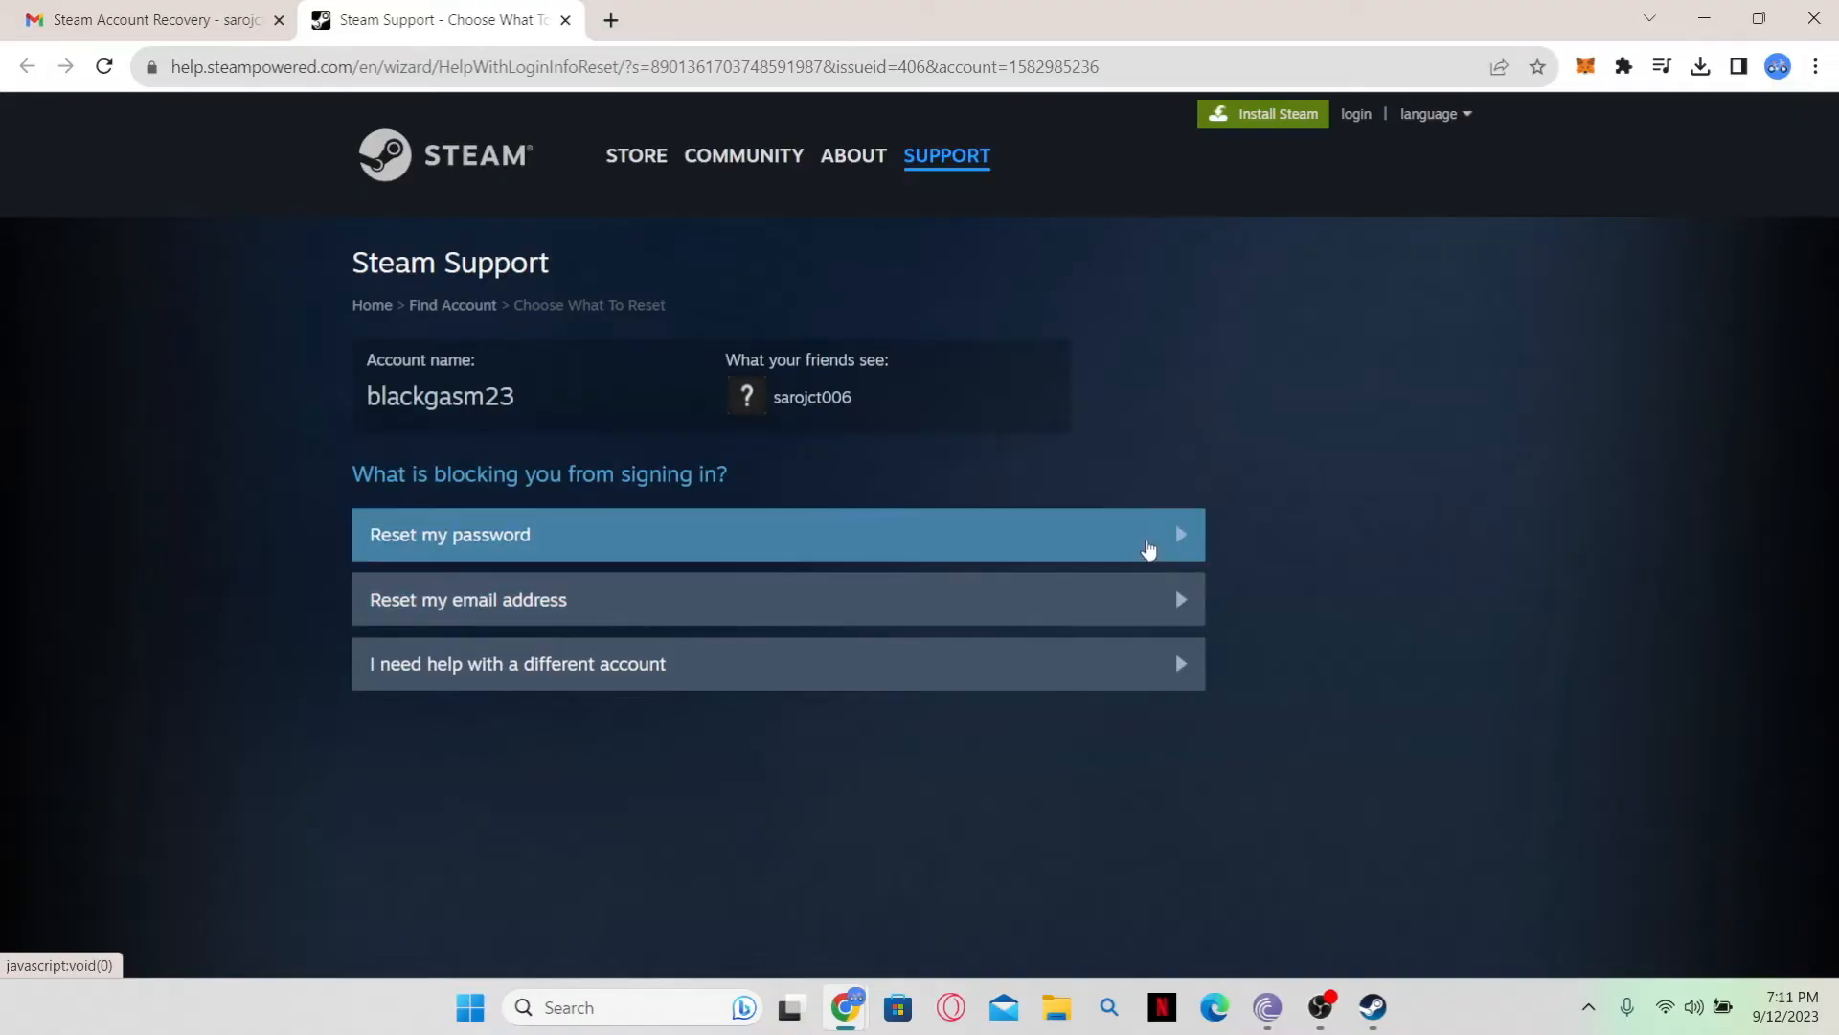
click(776, 535)
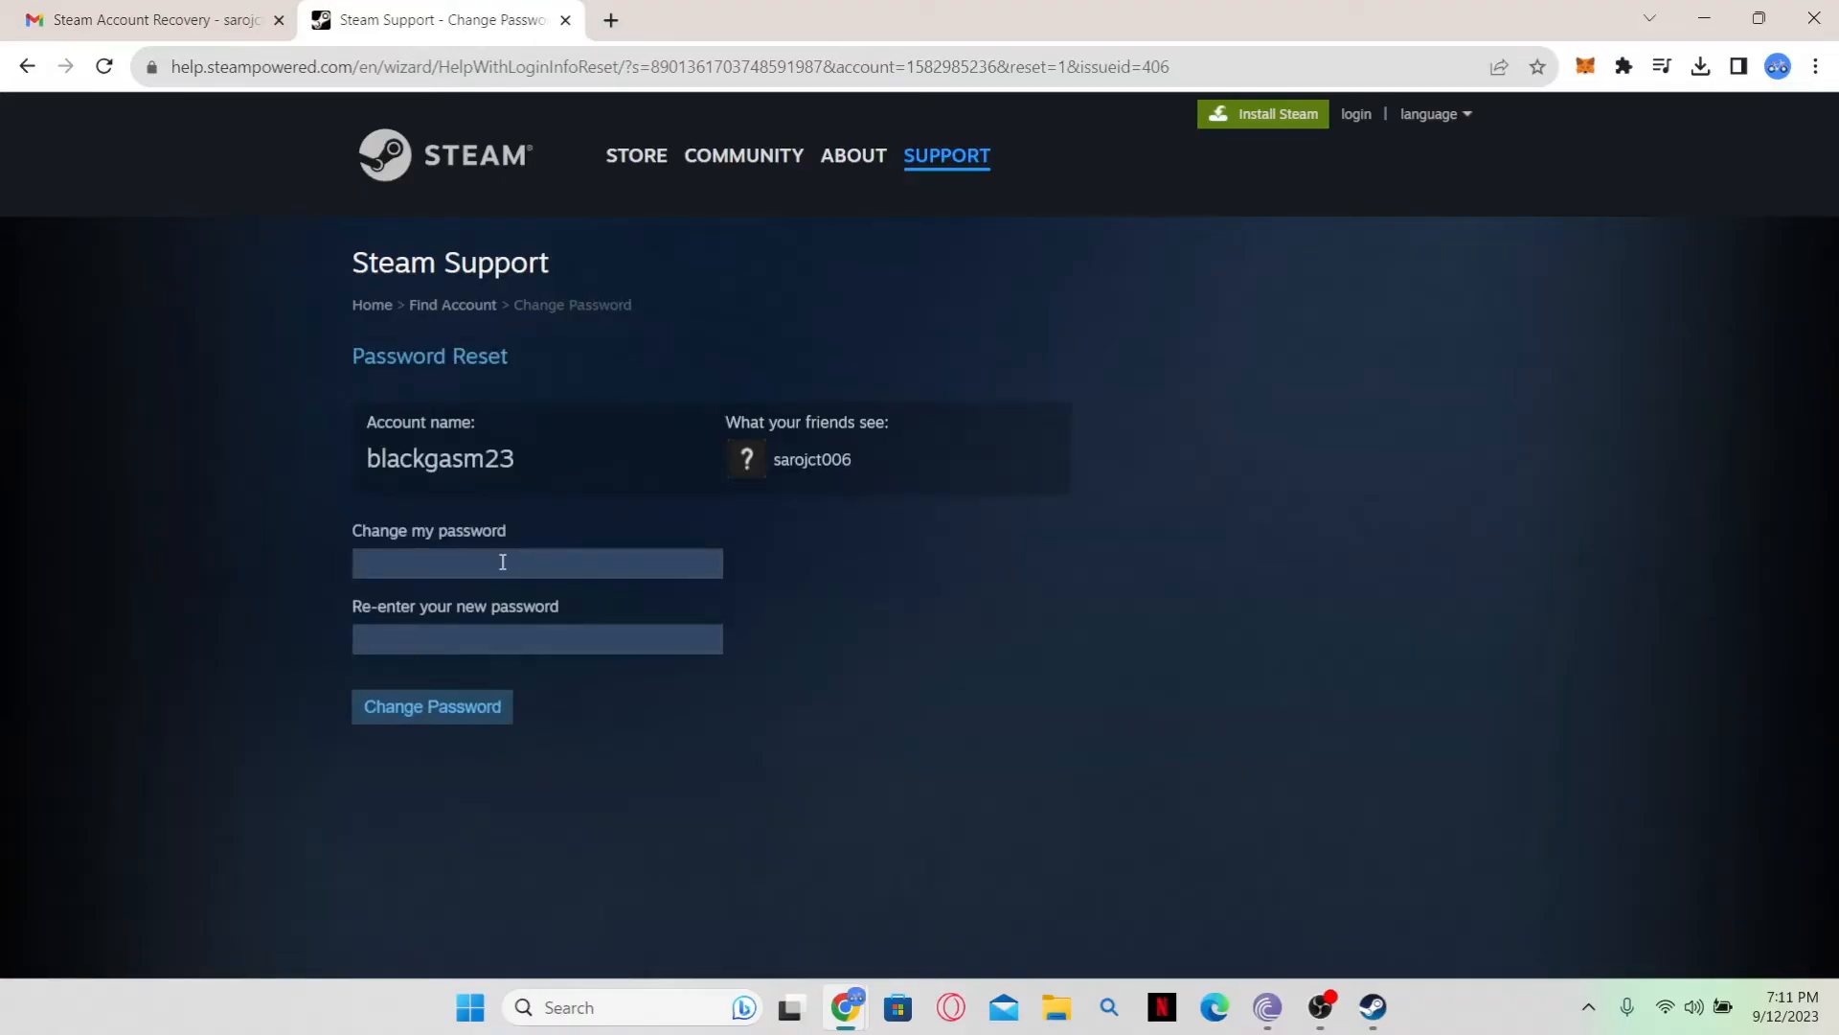
Enter the new password in both fields and confirm the change.
click(535, 561)
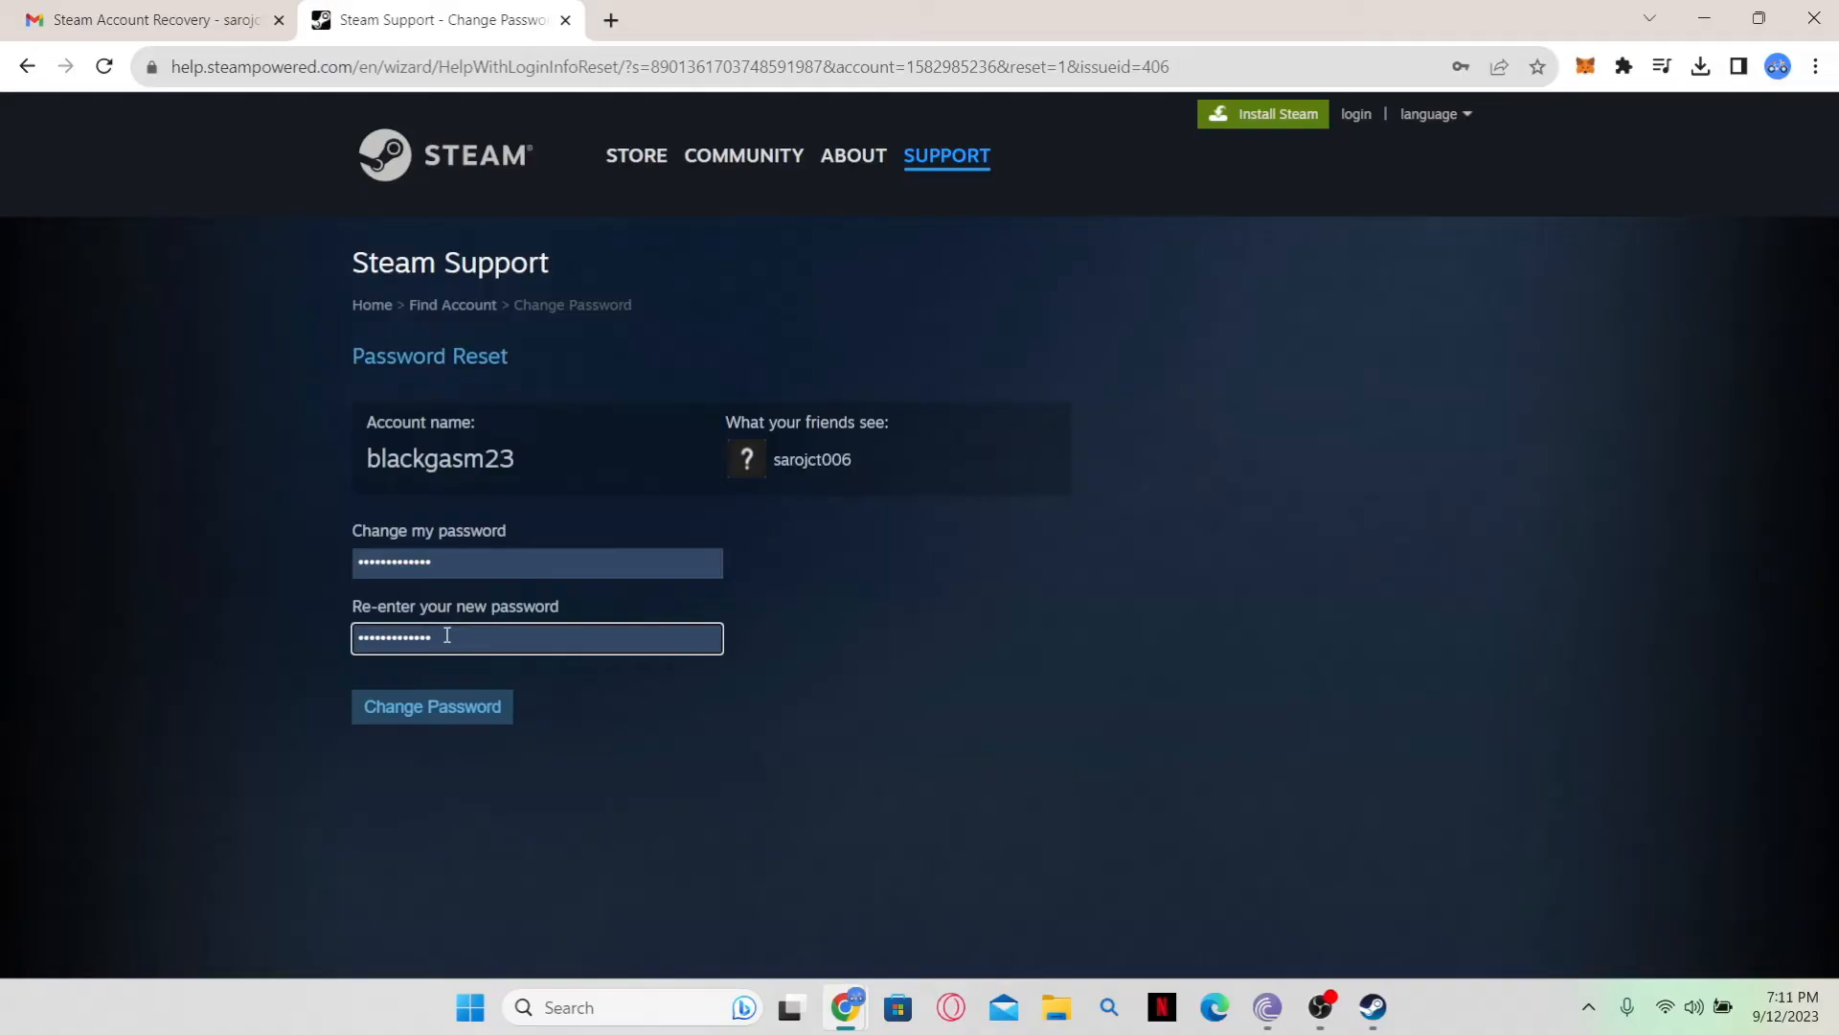
click(431, 707)
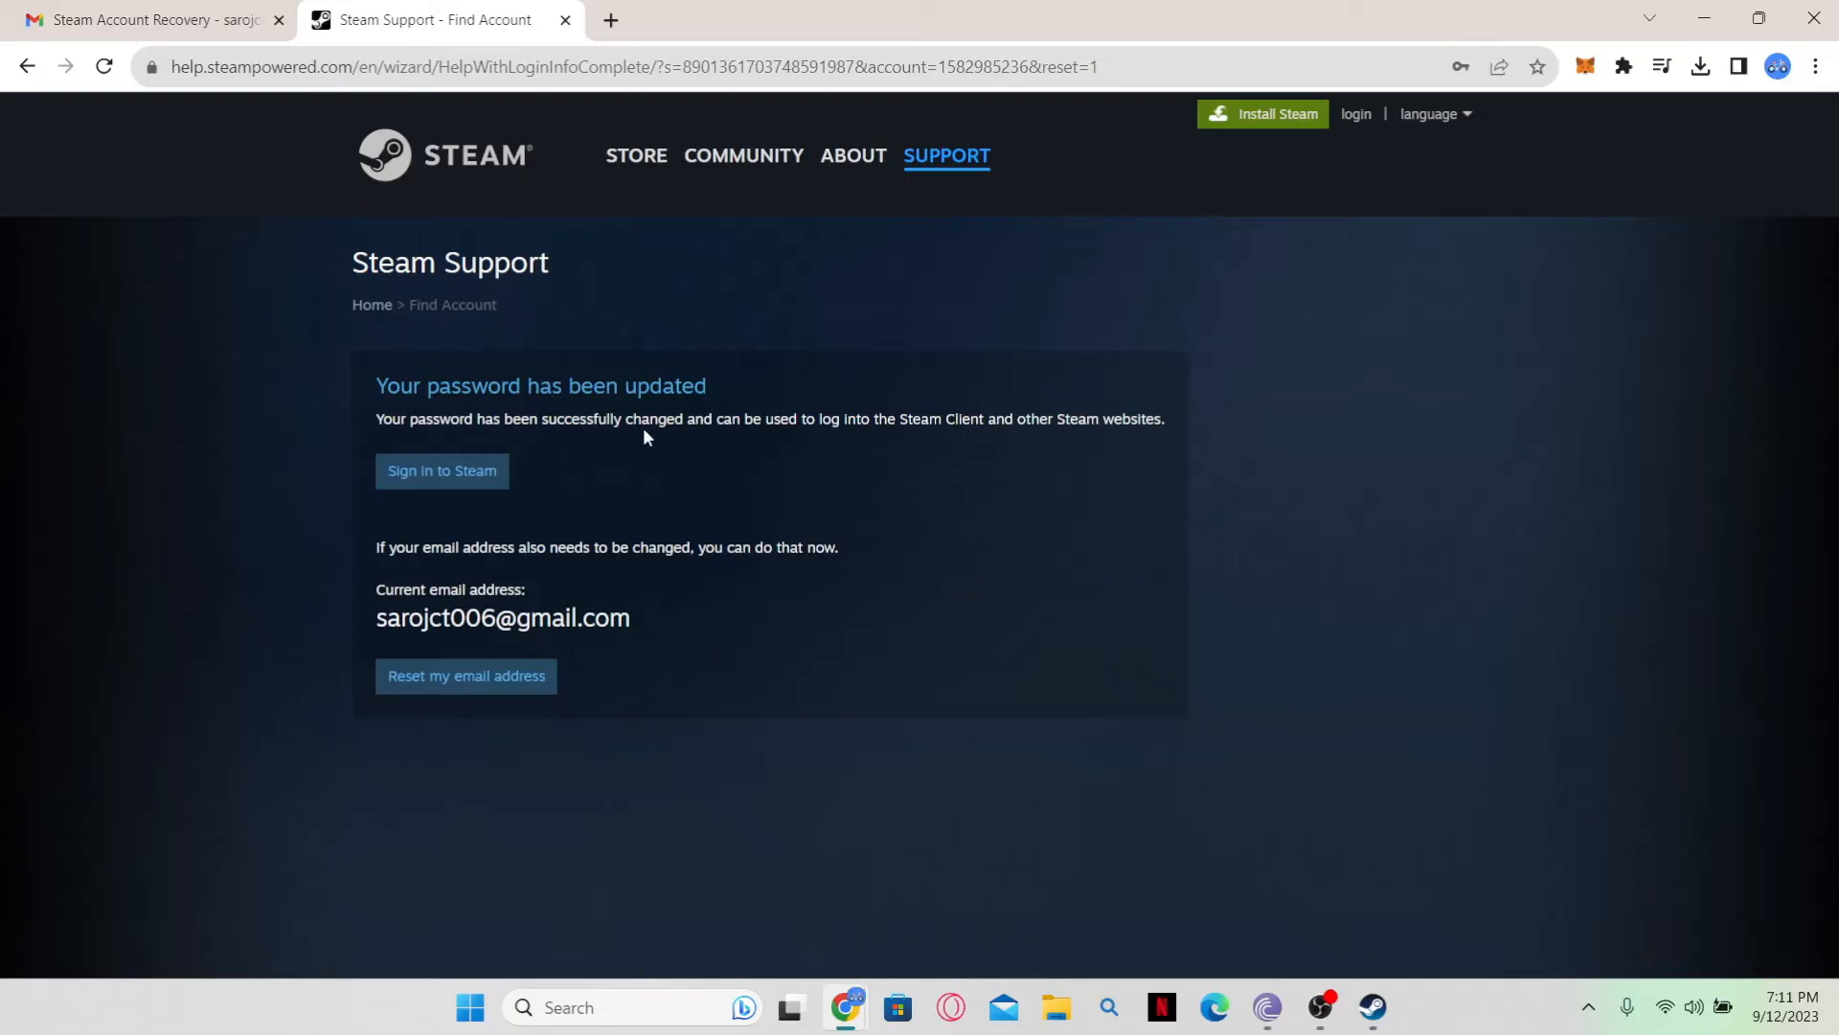
mouse_move(759, 429)
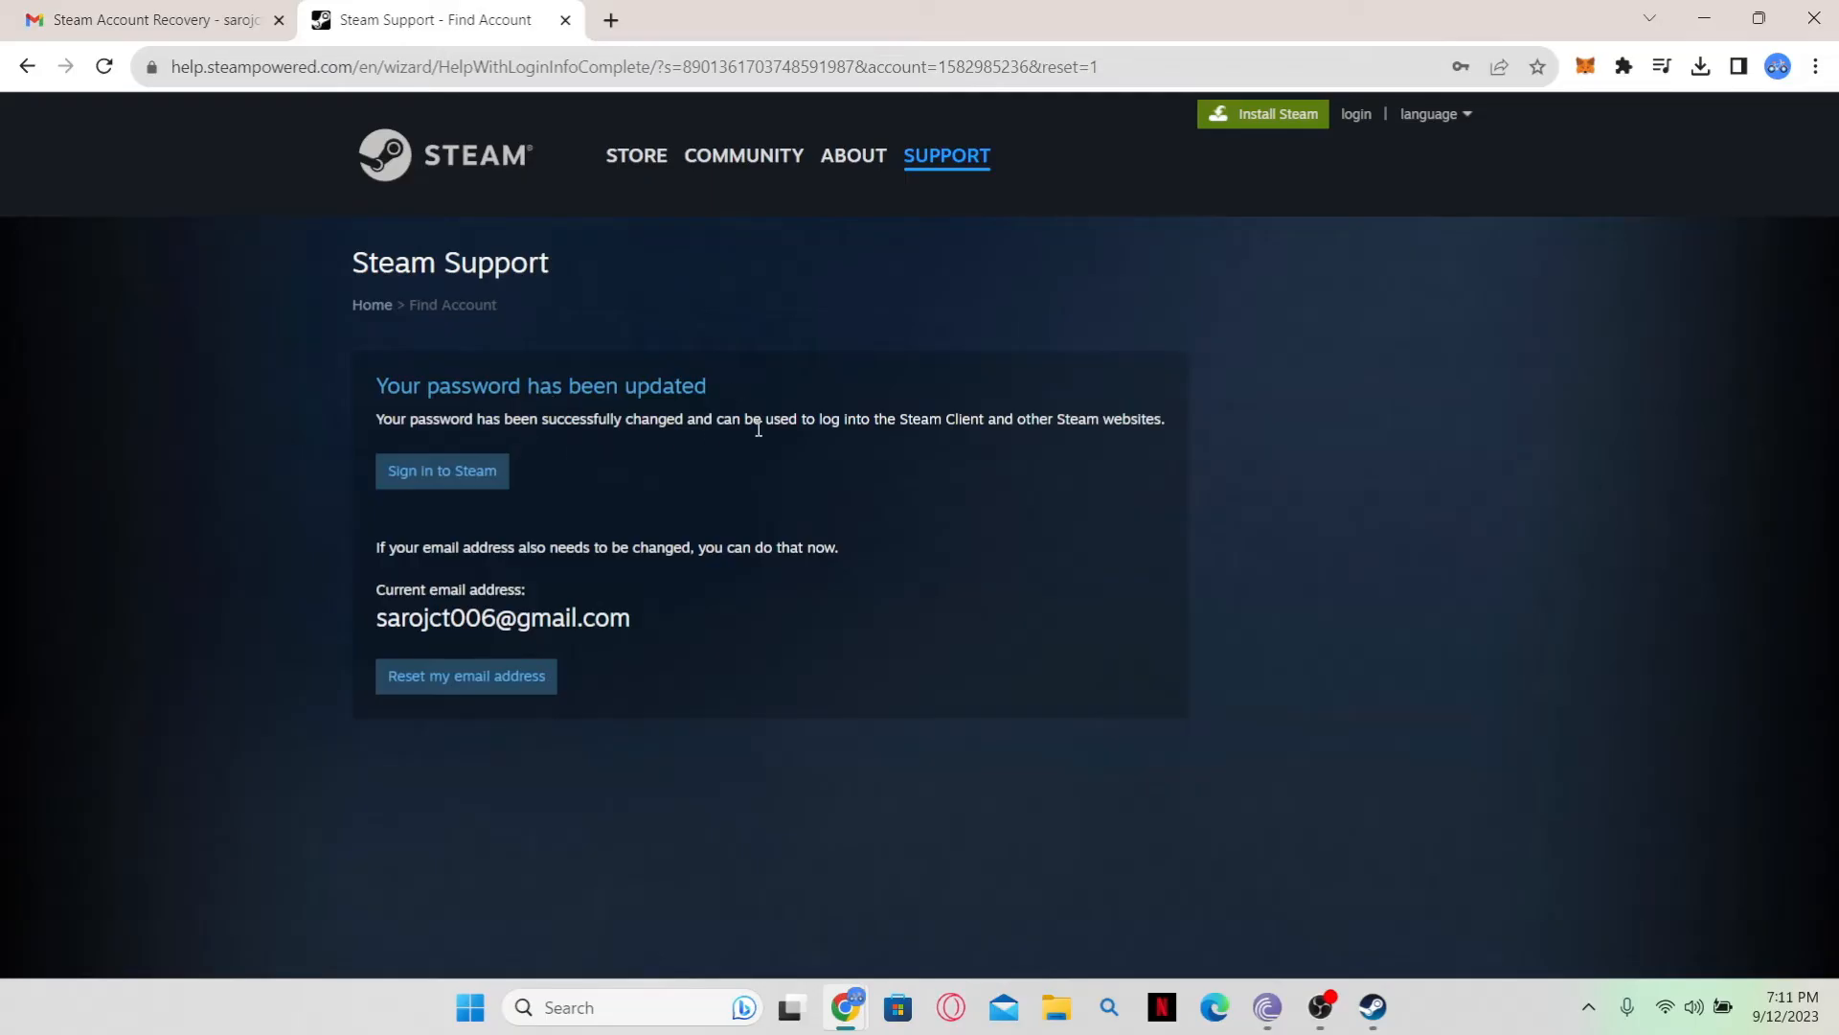
Go from the password-updated page to the Steam sign-in form.
click(440, 471)
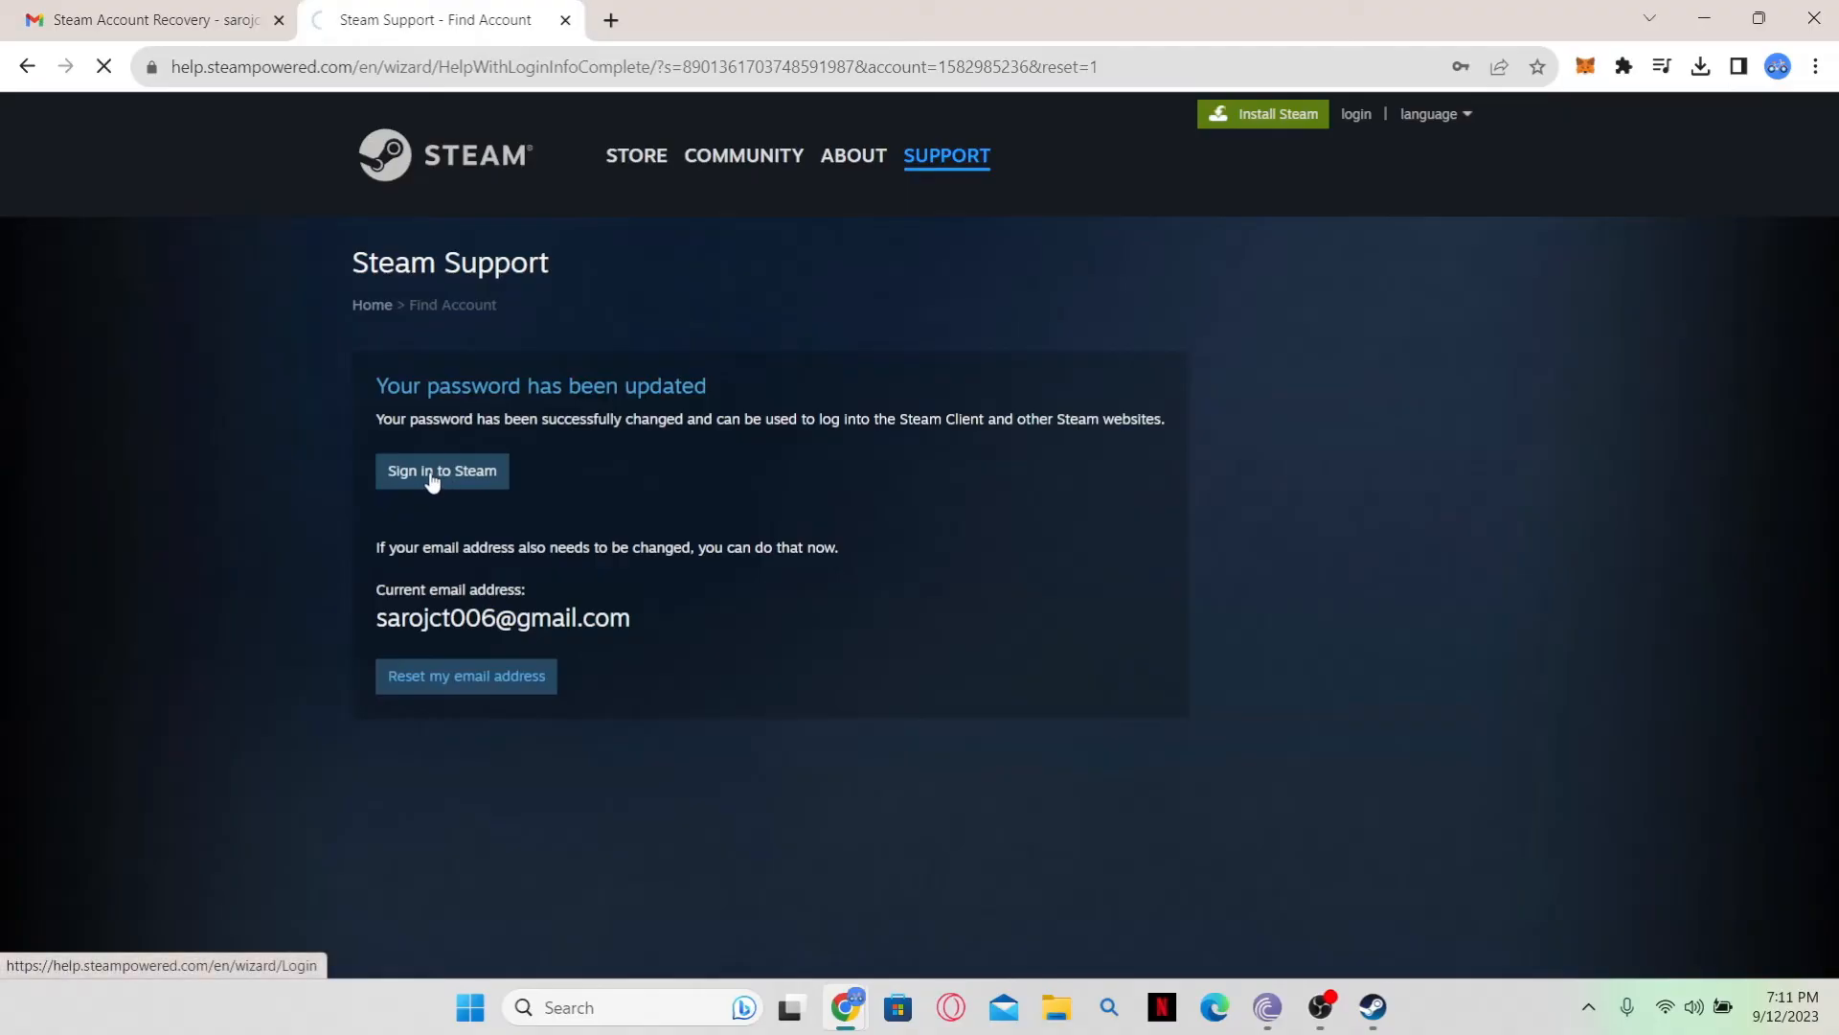
click(441, 471)
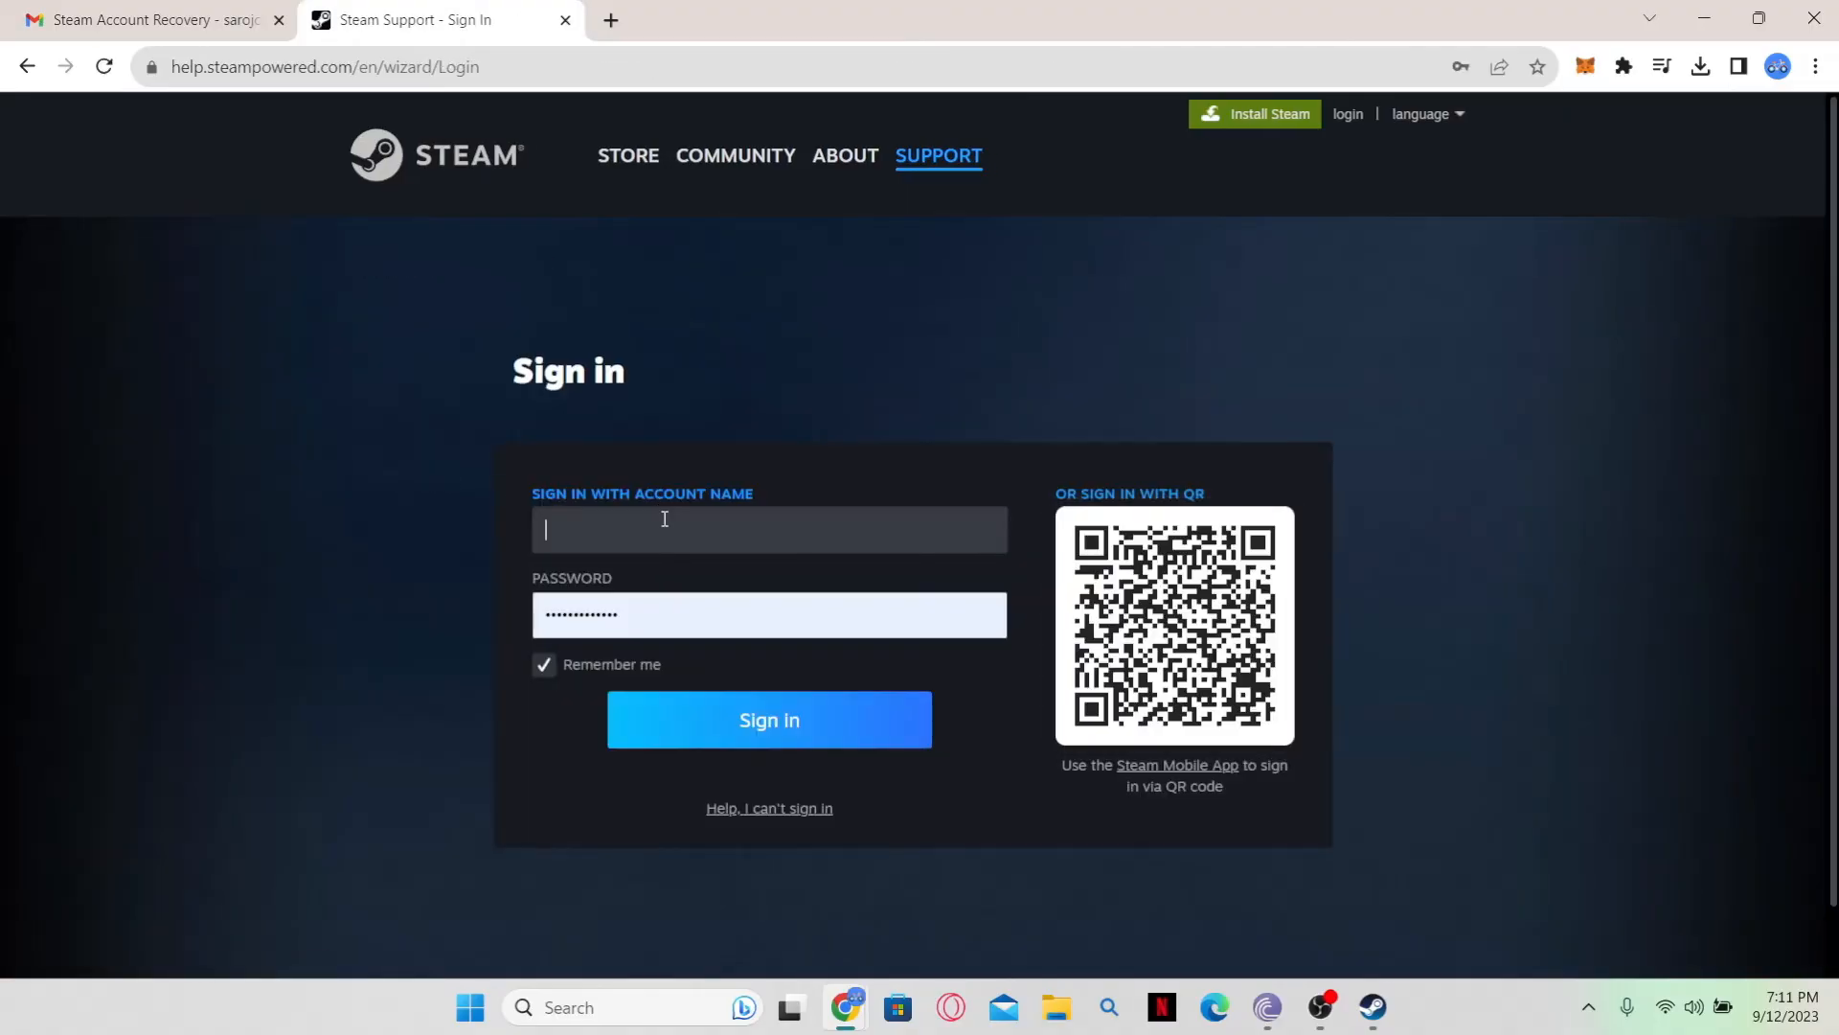
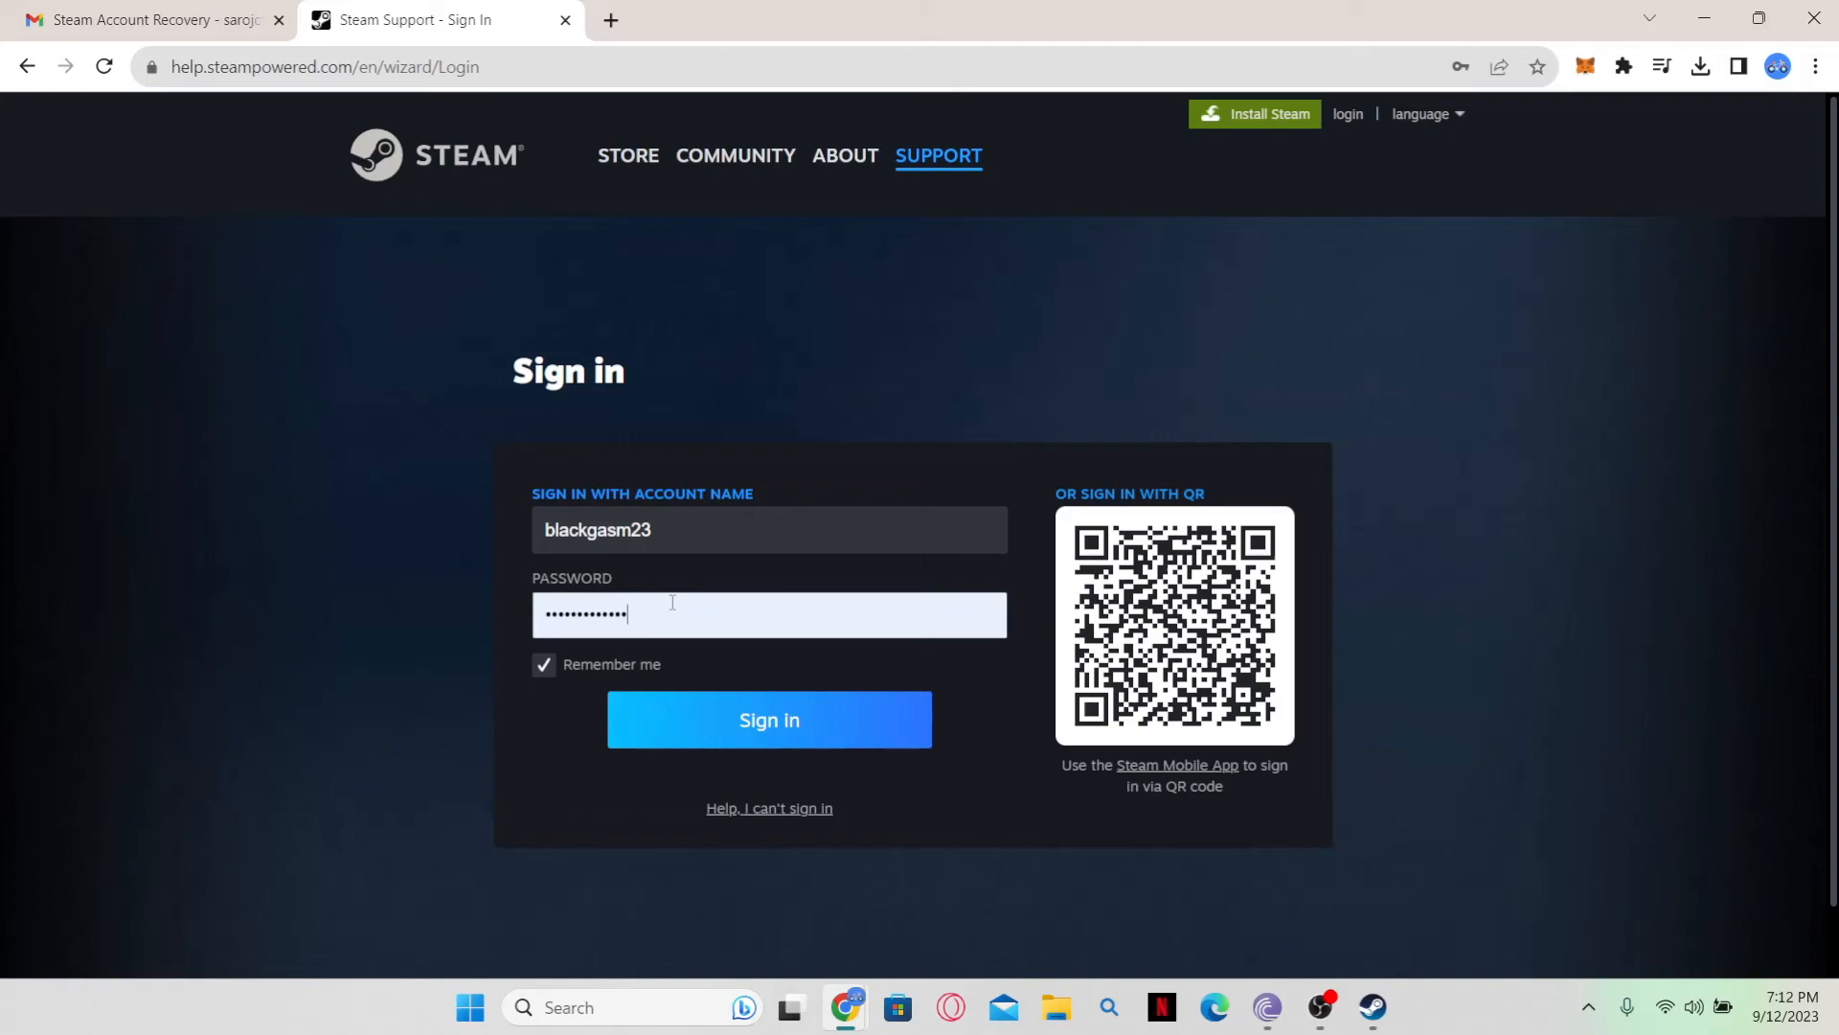
click(768, 719)
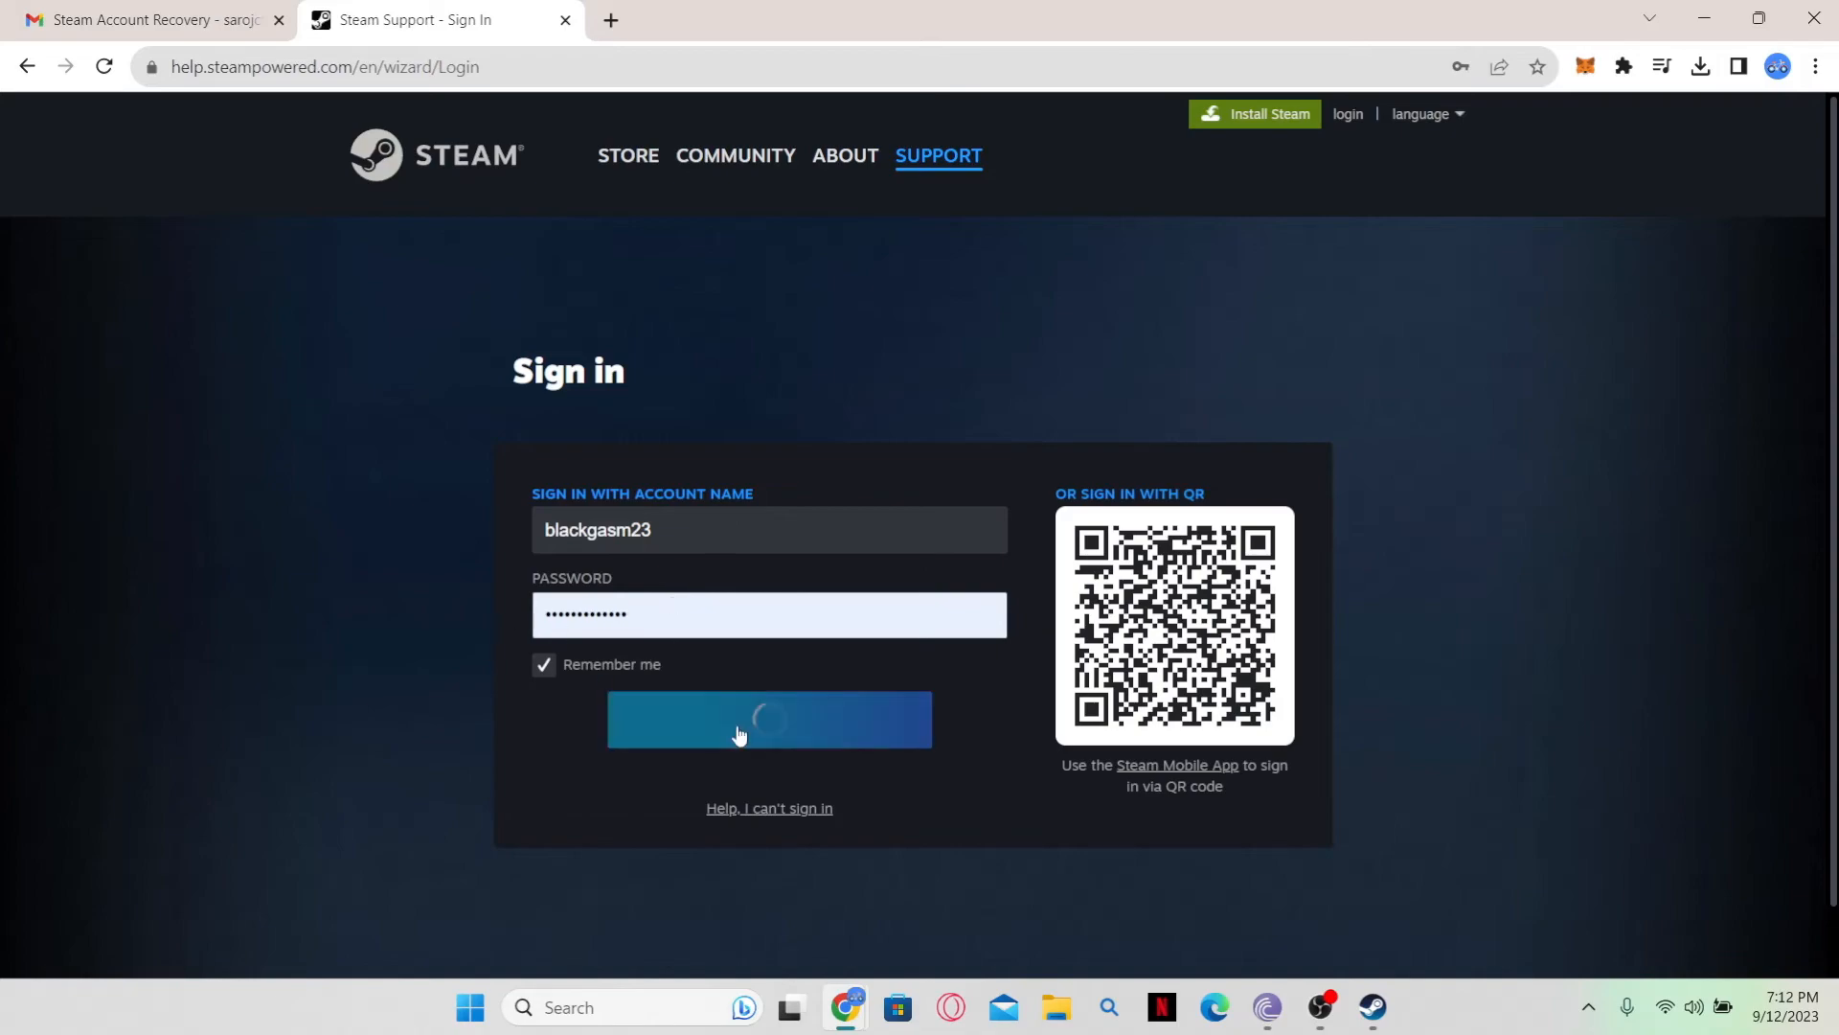
click(768, 719)
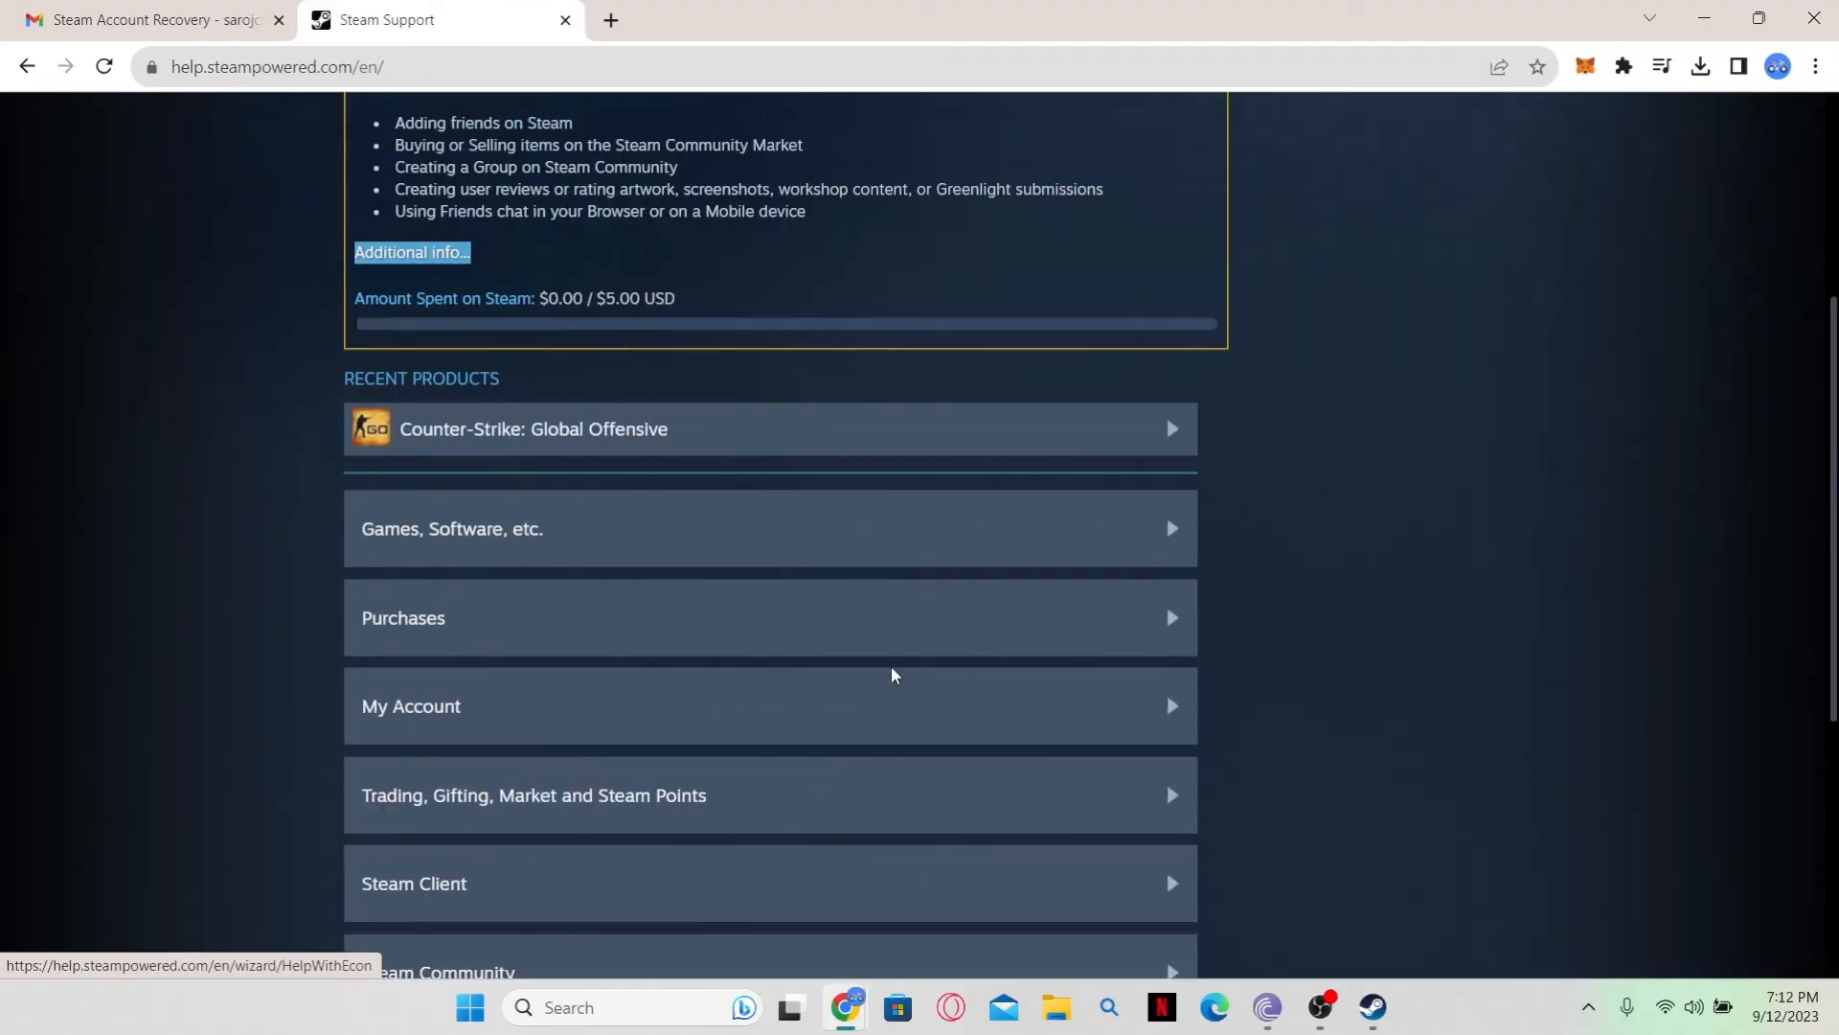
scroll(up, 3)
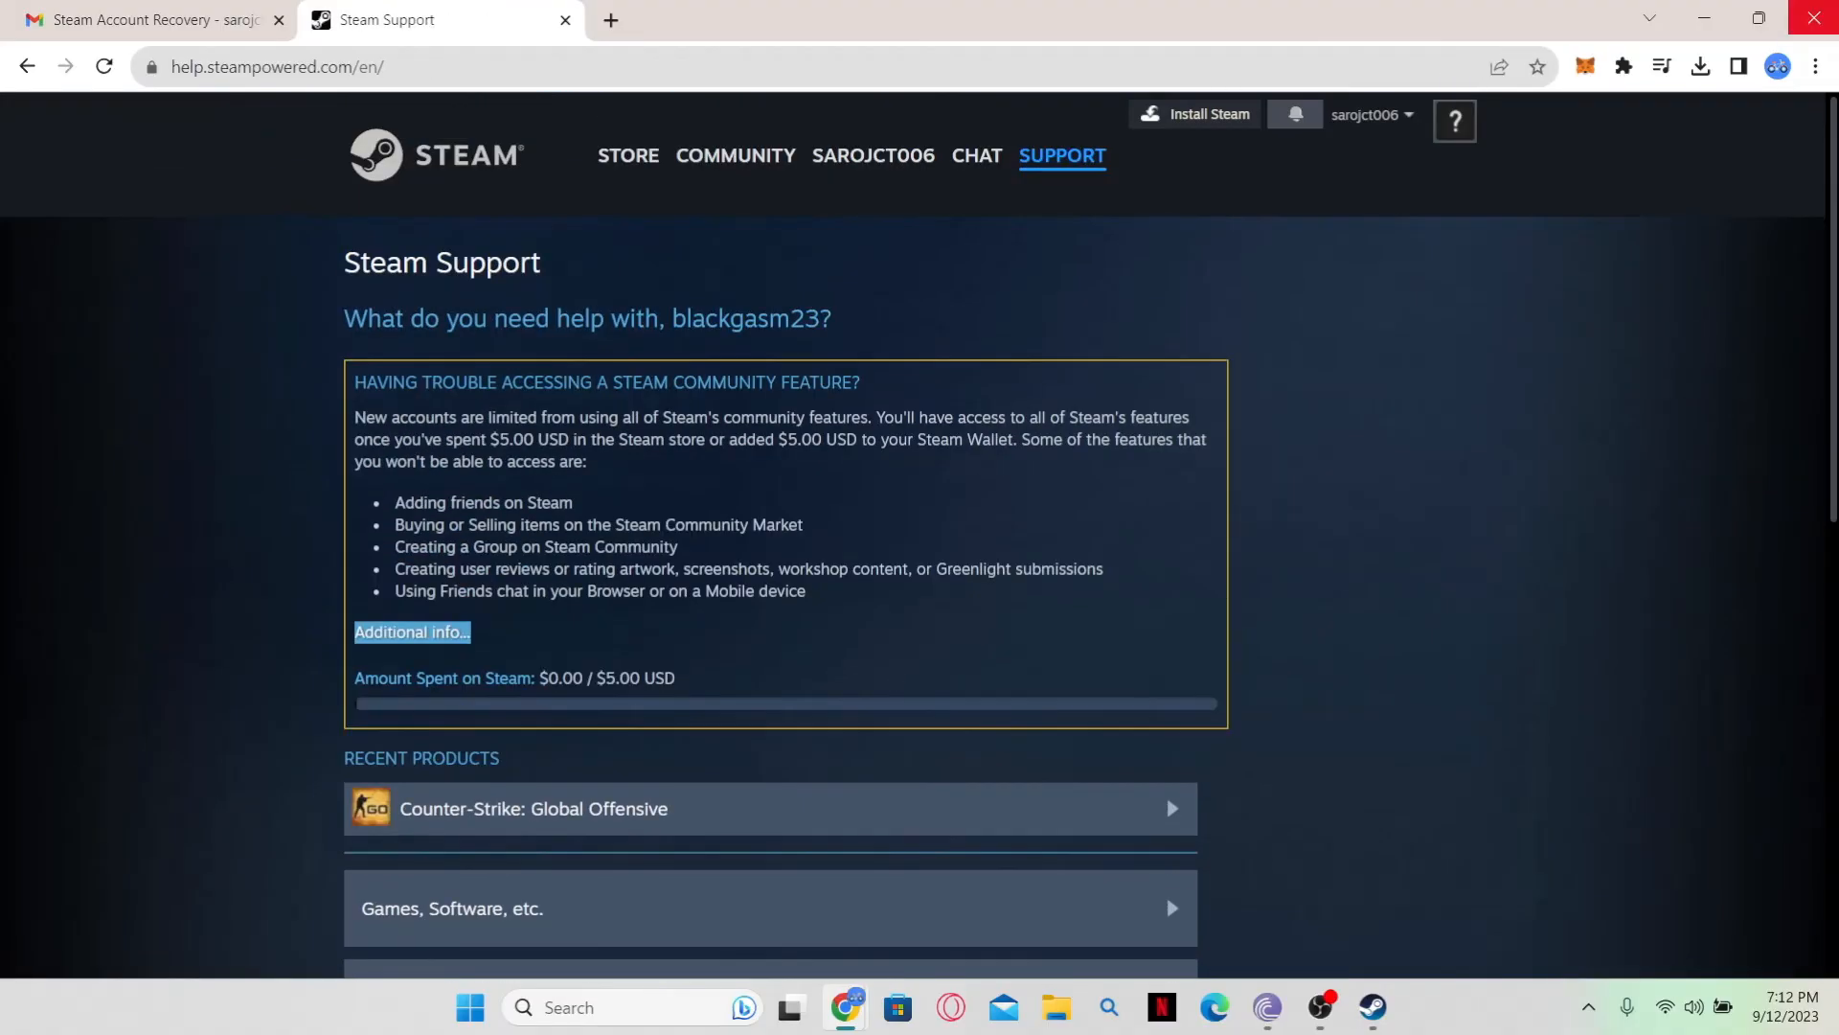